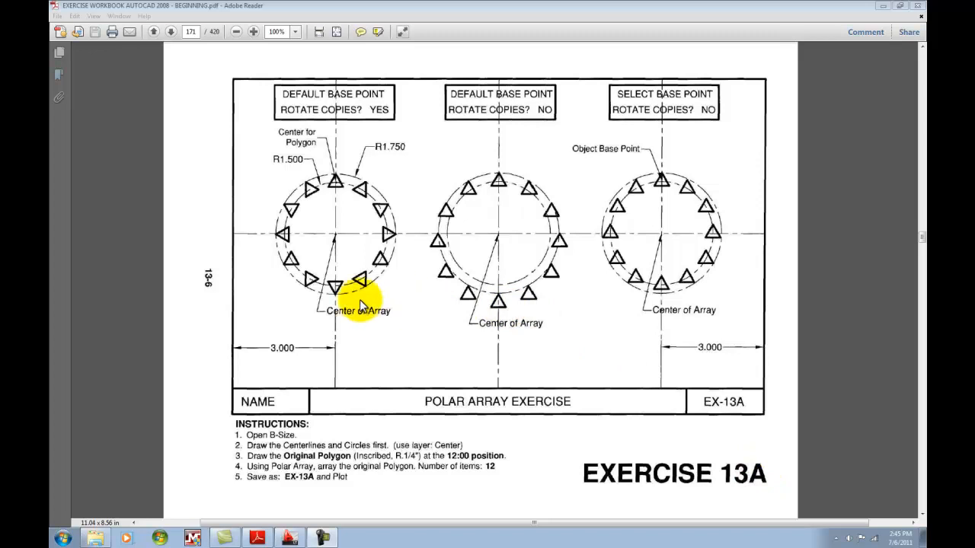
mouse_move(582, 242)
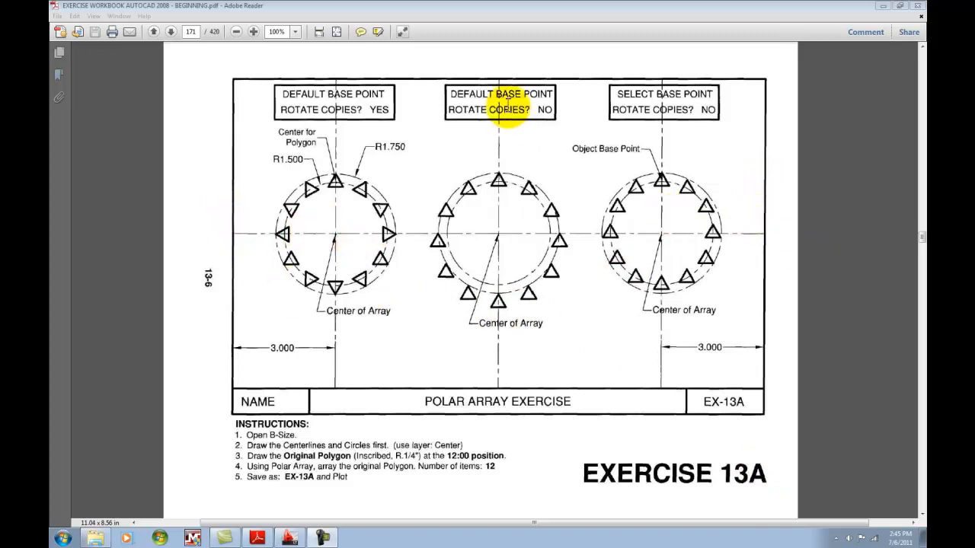
mouse_move(482, 387)
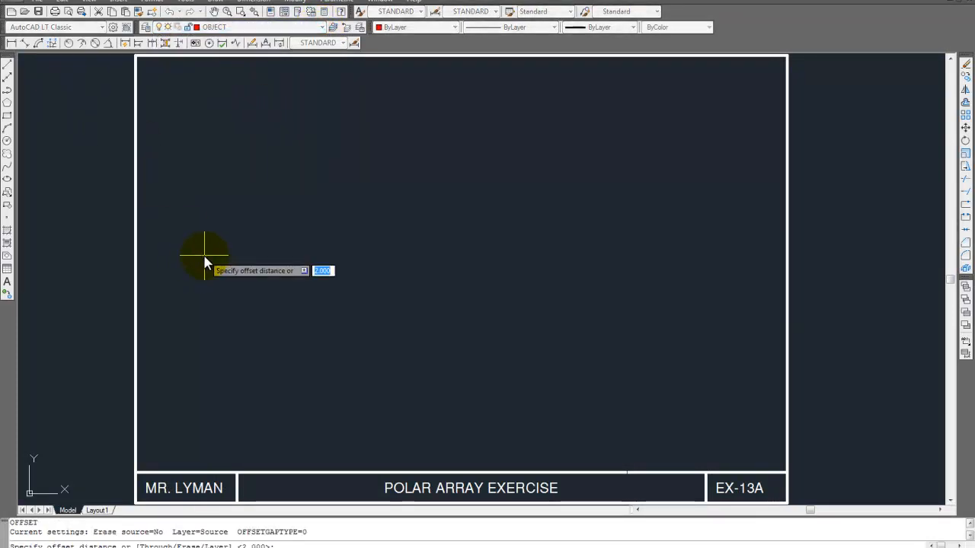
Offset the left border line by 3 into three vertical lines and move them to CENTER.
type("3")
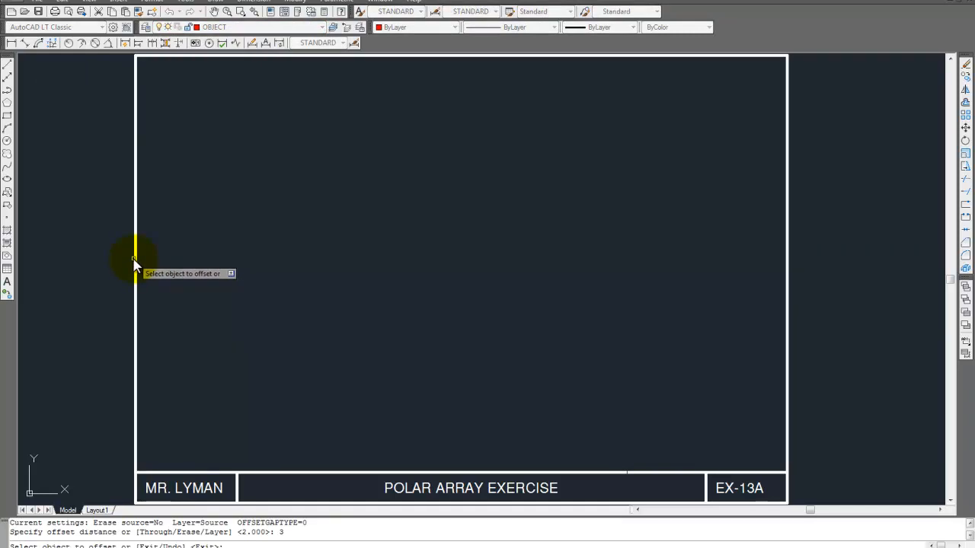
left_click(135, 263)
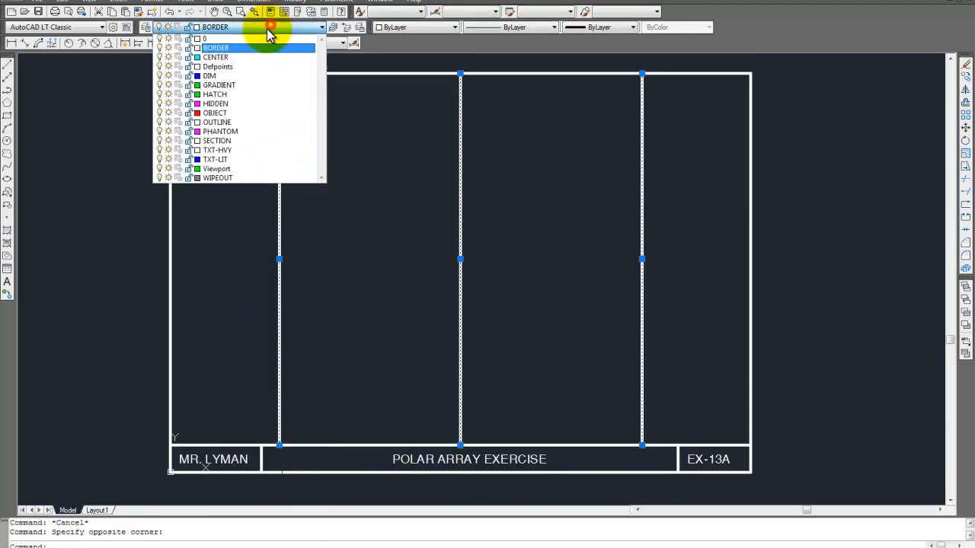
left_click(215, 56)
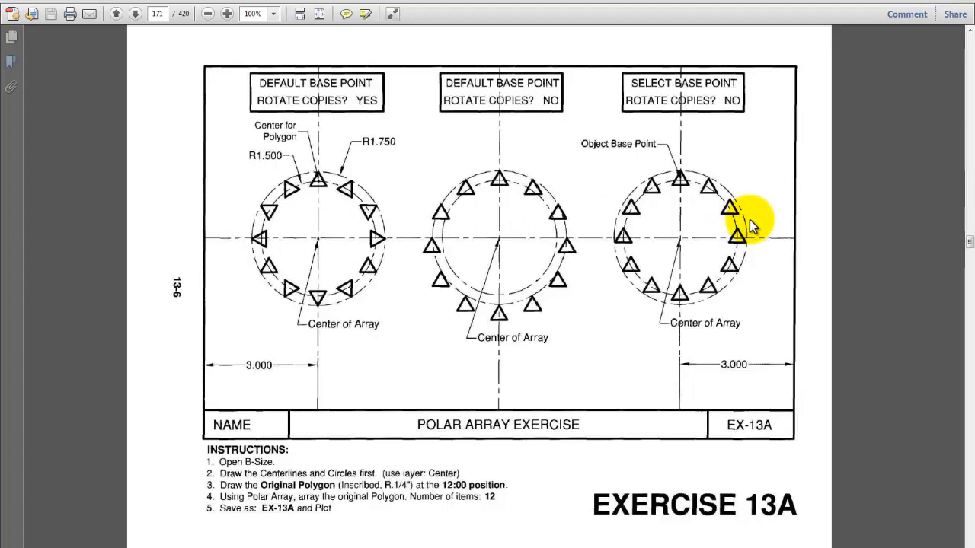
mouse_move(234, 81)
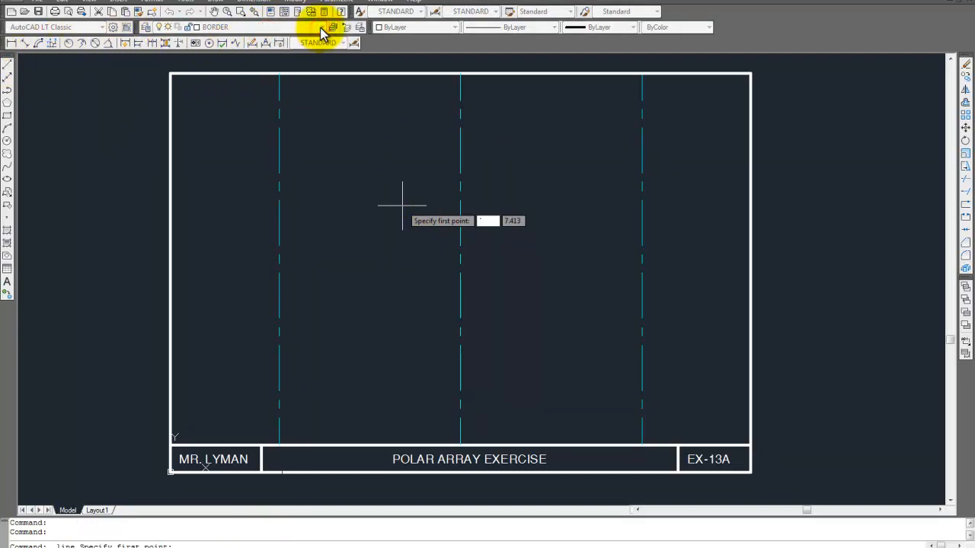
Set CENTER as the current layer and start a mid-height horizontal centerline.
left_click(320, 26)
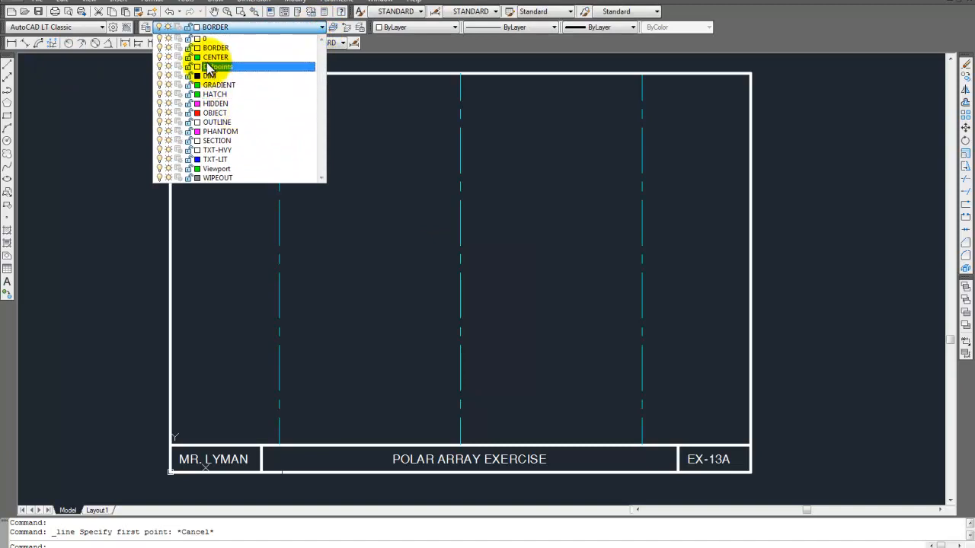
left_click(215, 57)
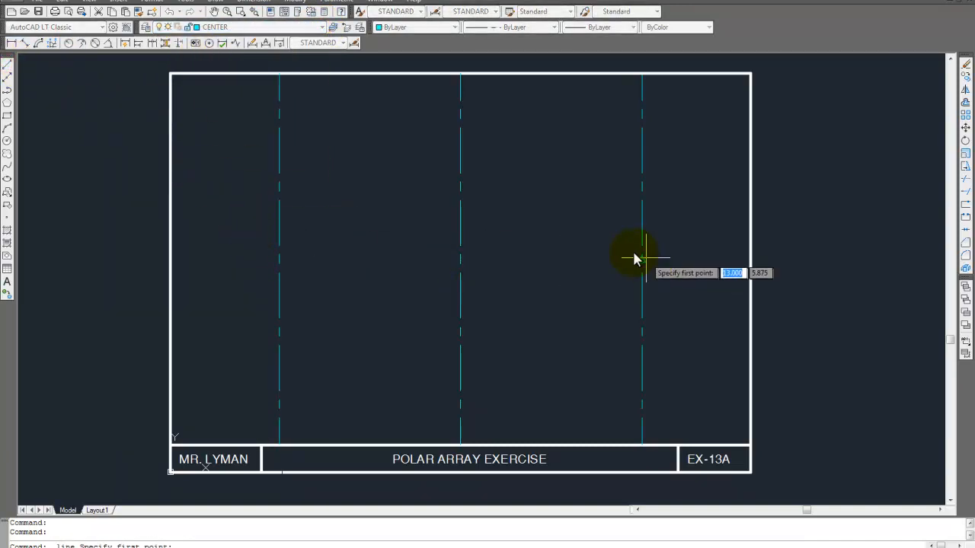
left_click(642, 255)
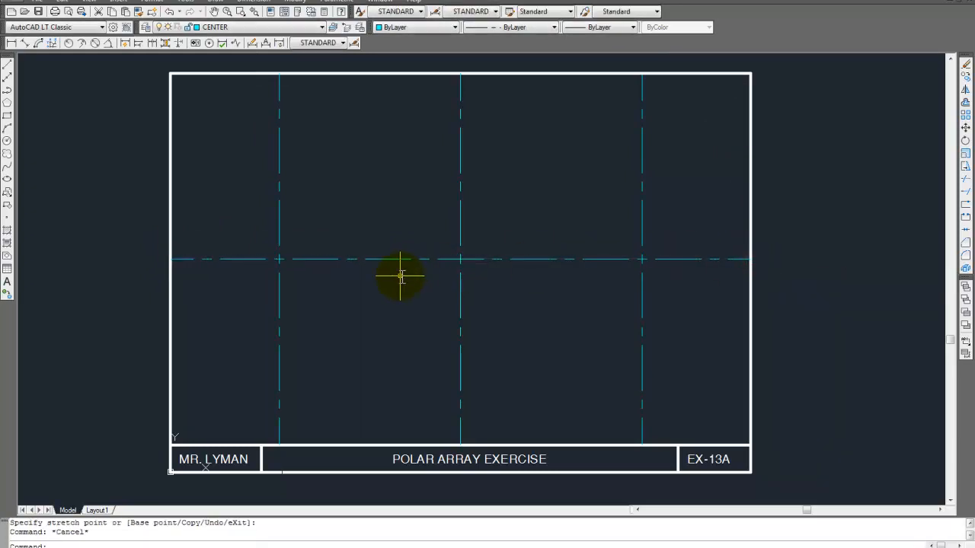
mouse_move(301, 407)
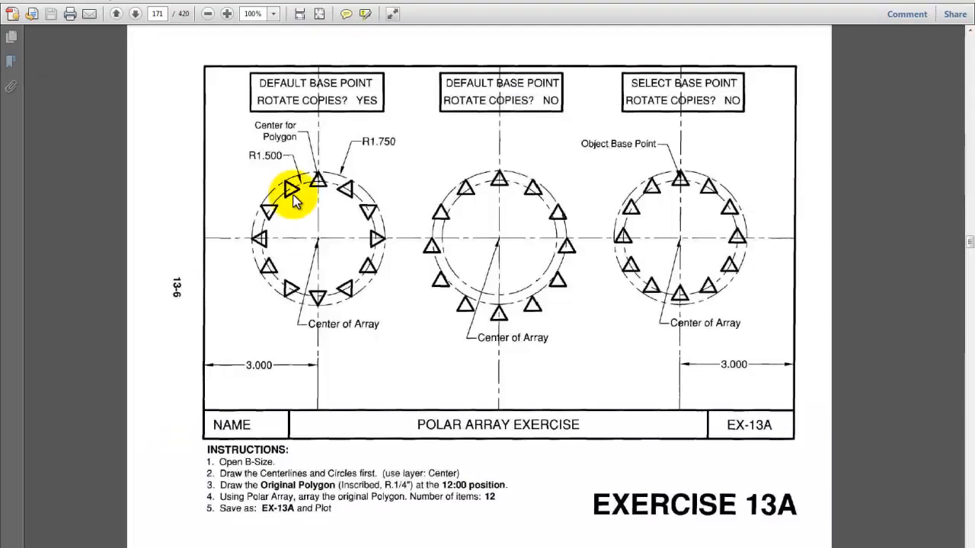
mouse_move(292, 189)
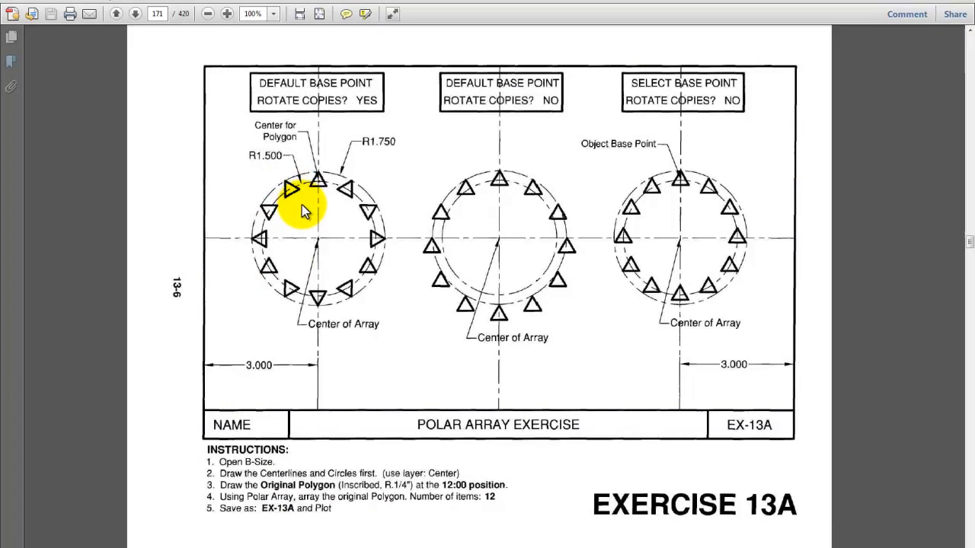
mouse_move(381, 154)
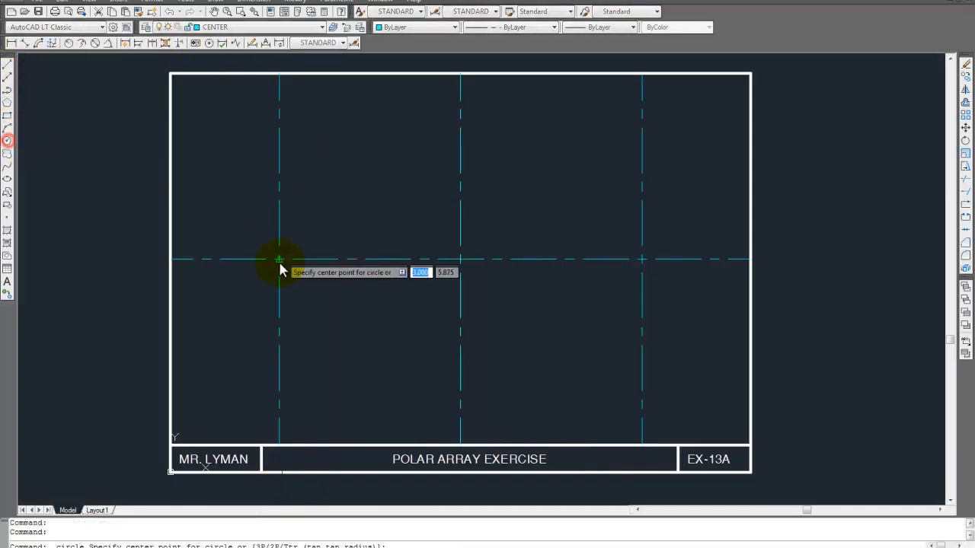
Draw 1.75 and 1.5 radius circles at the left centerline intersection.
left_click(279, 259)
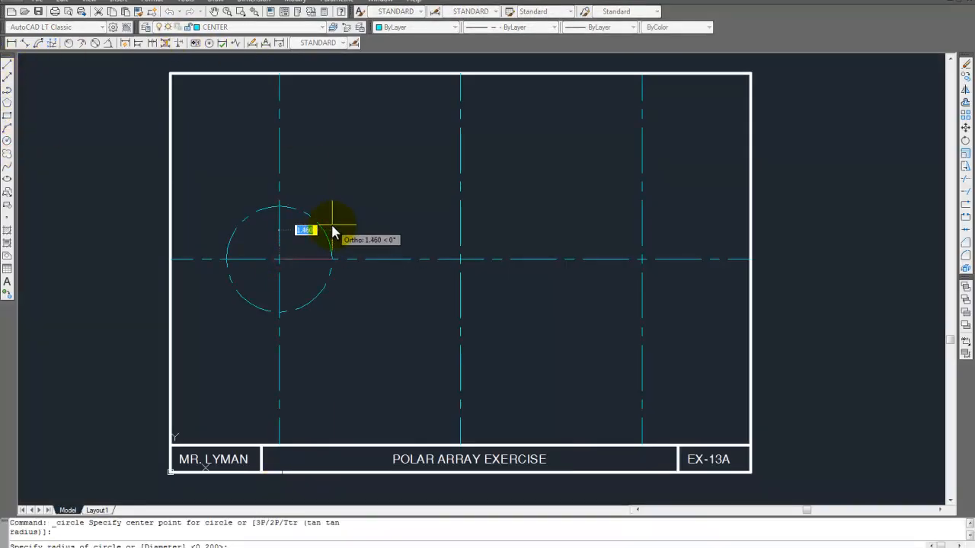
type("1.75")
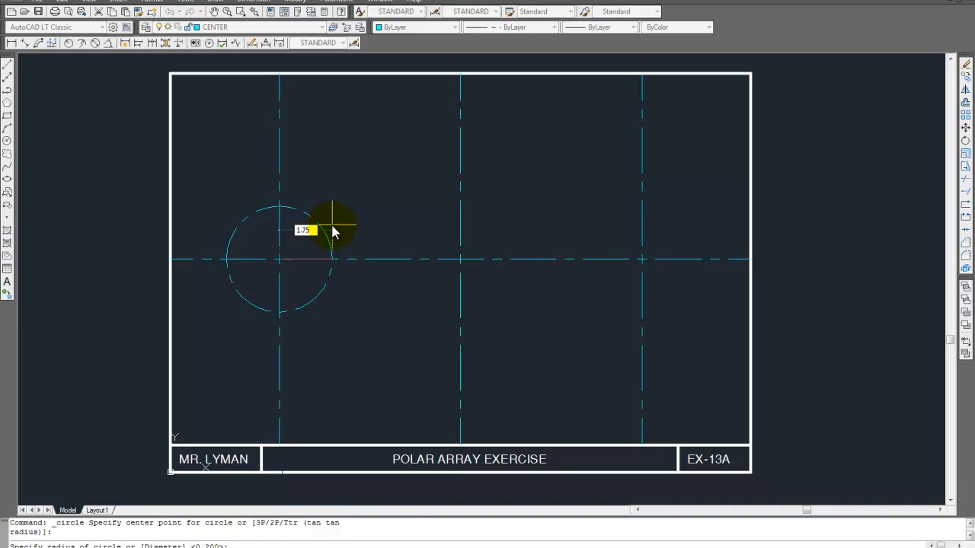
right_click(331, 232)
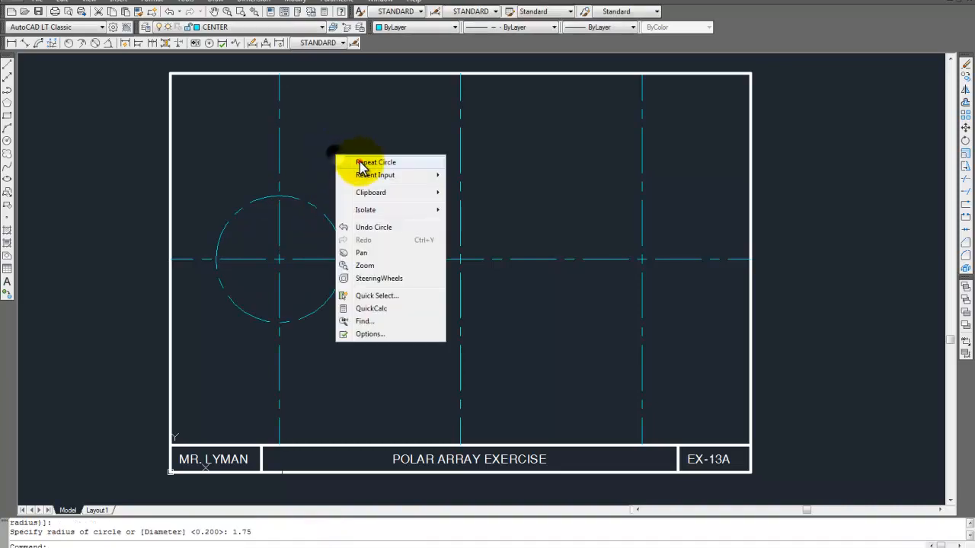
left_click(374, 162)
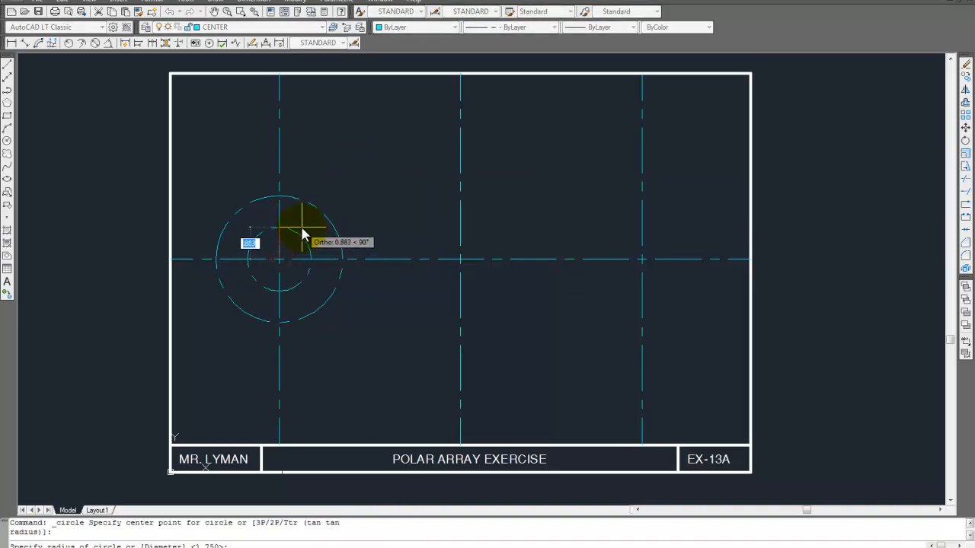
type("1.5")
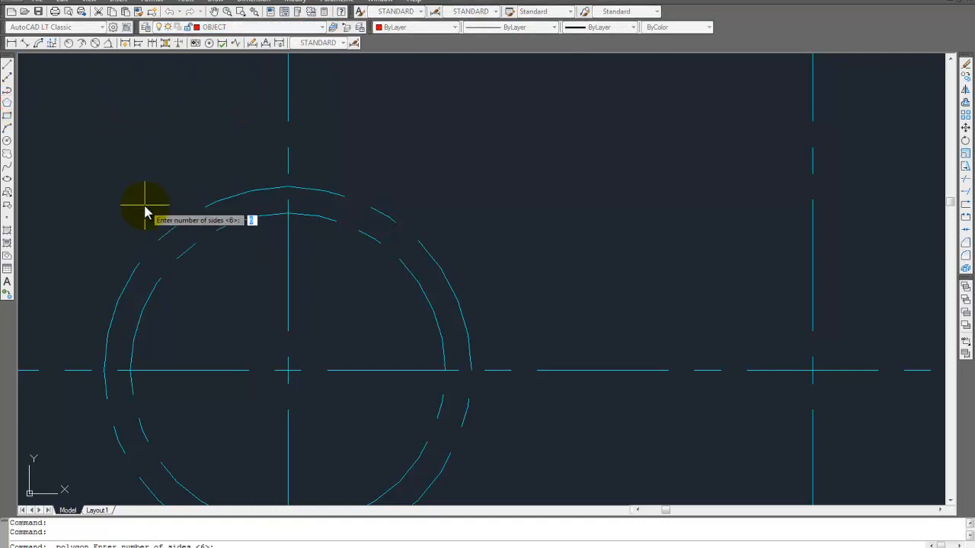
Start a 3-sided inscribed polygon at the circles' top quadrant.
type("3")
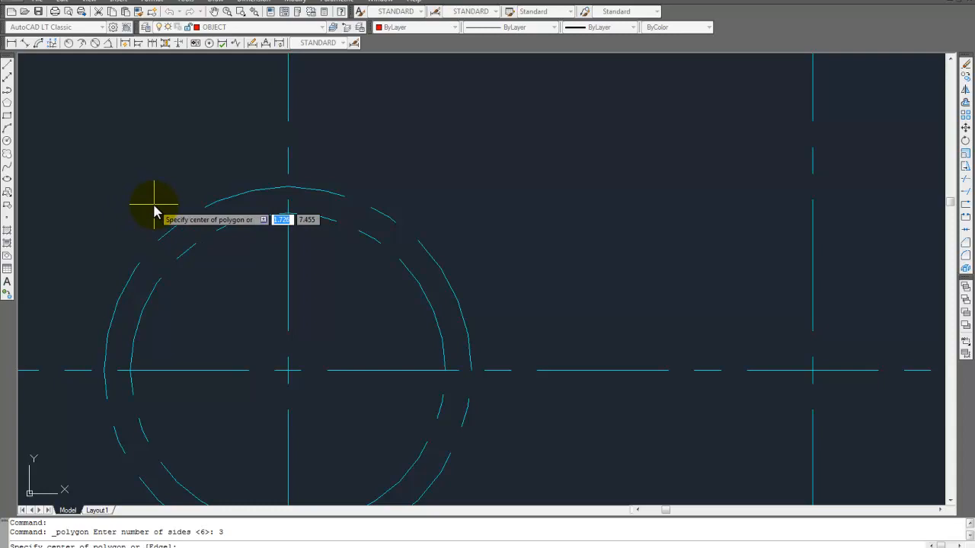
mouse_move(288, 217)
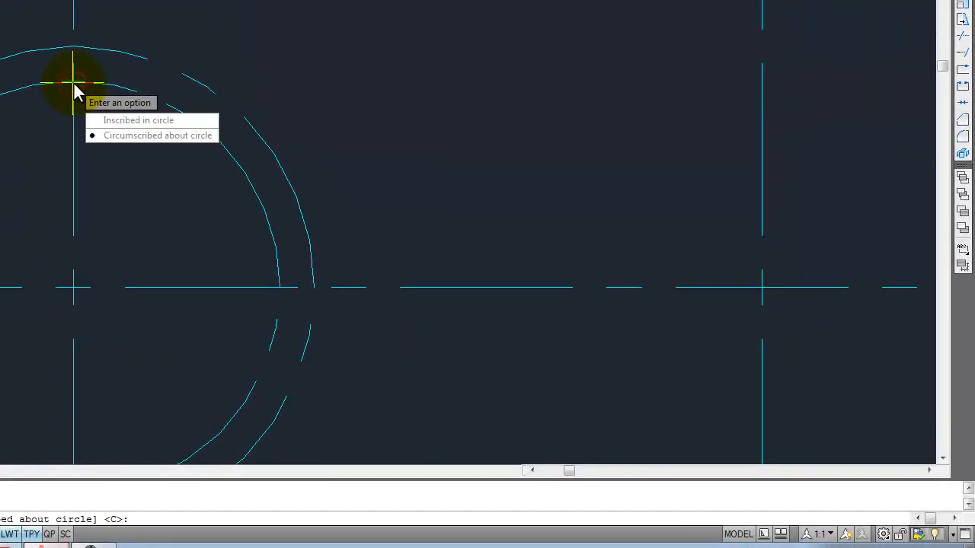
mouse_move(129, 120)
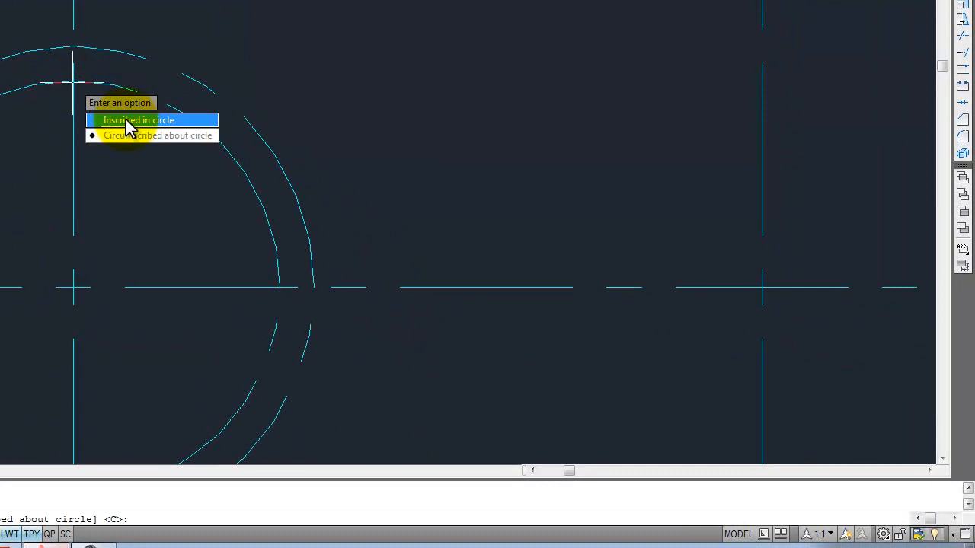
left_click(138, 121)
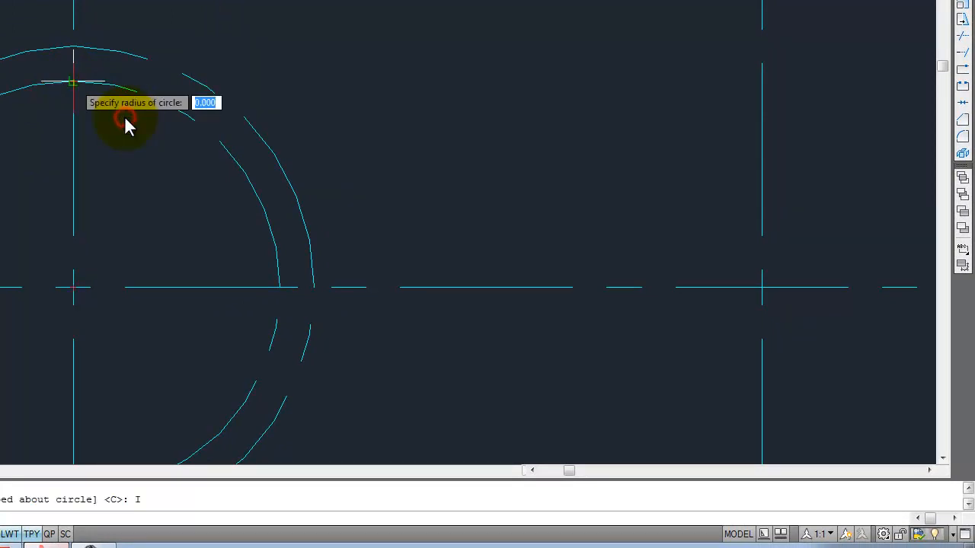
mouse_move(76, 53)
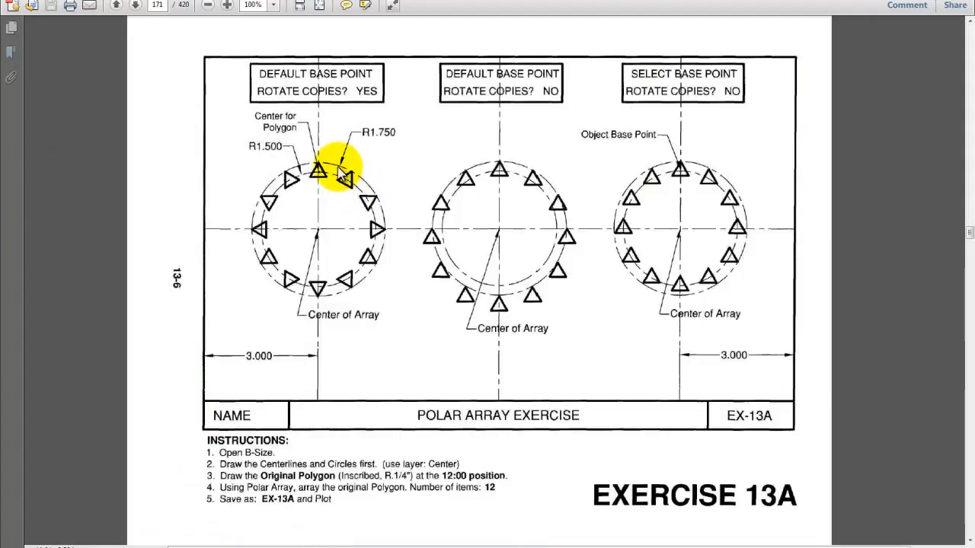
mouse_move(693, 183)
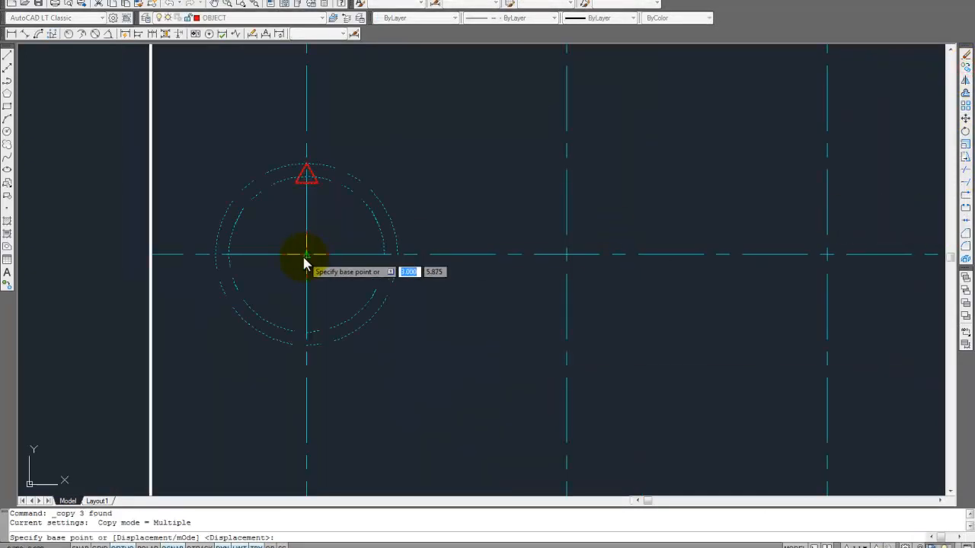
Pick the left centerline intersection as the copy base point.
left_click(307, 254)
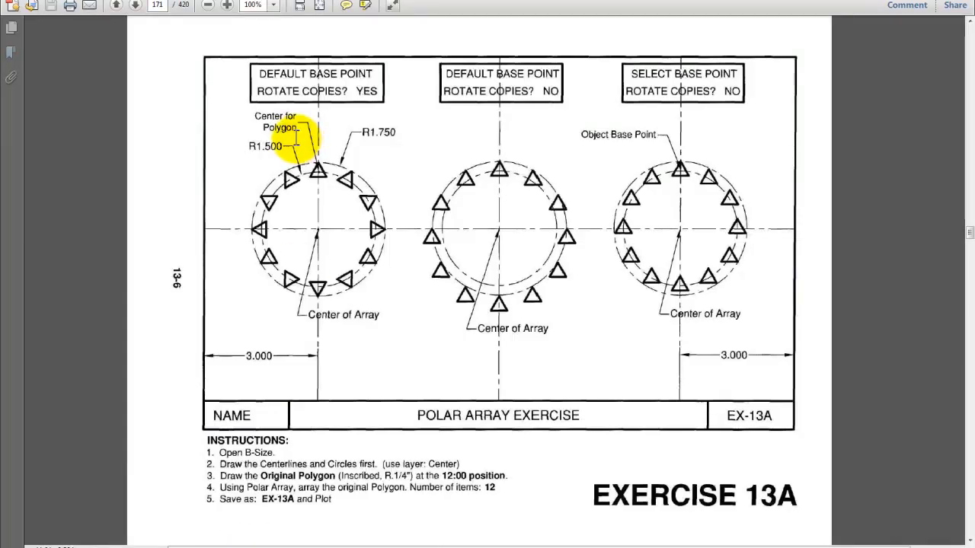
mouse_move(318, 286)
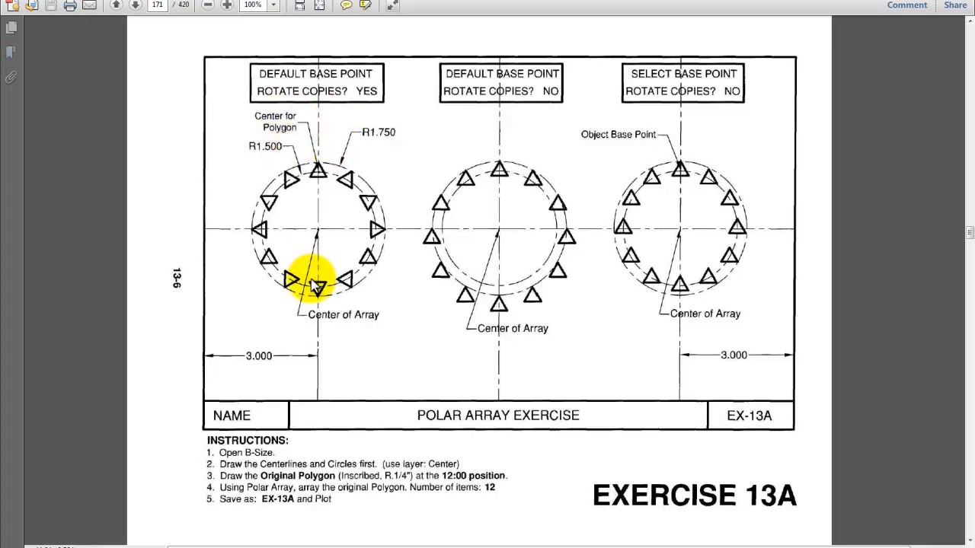
mouse_move(327, 160)
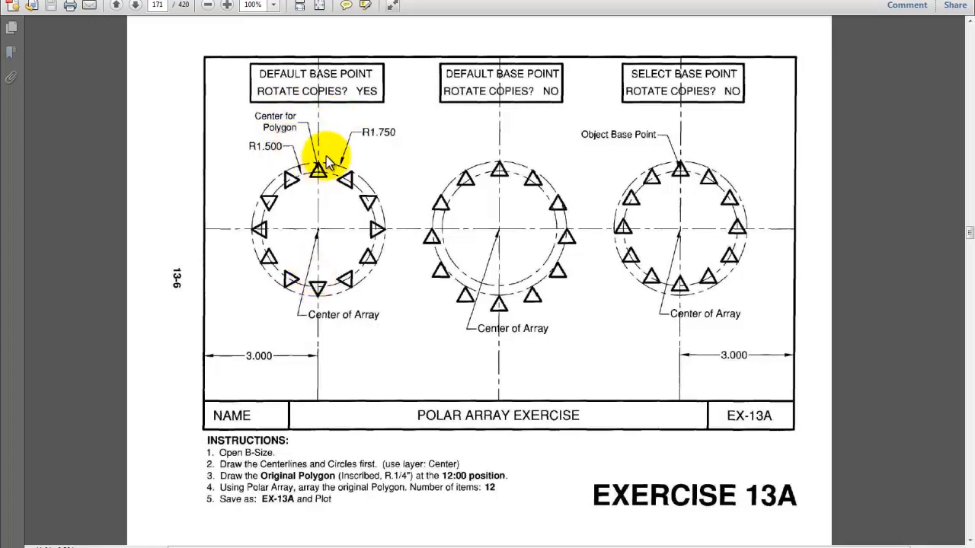
mouse_move(320, 286)
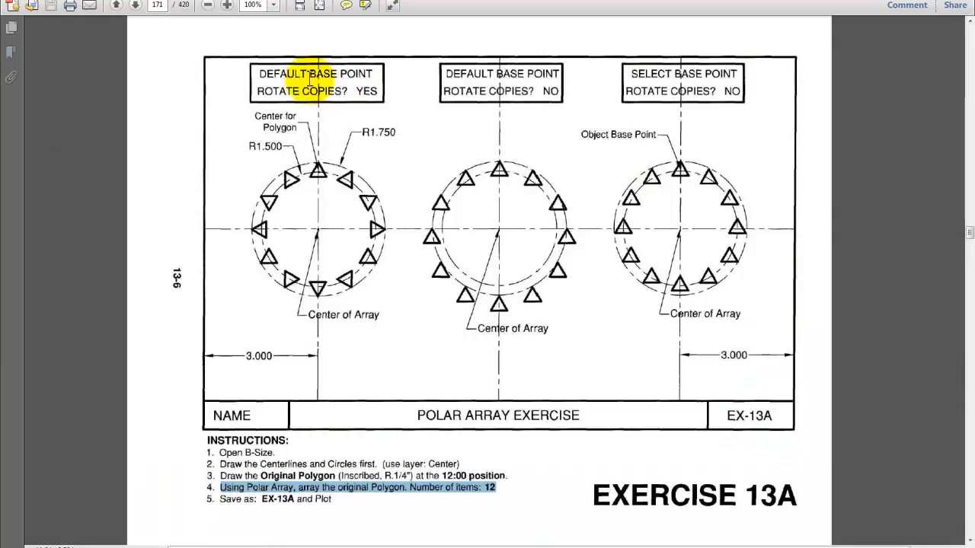
mouse_move(259, 529)
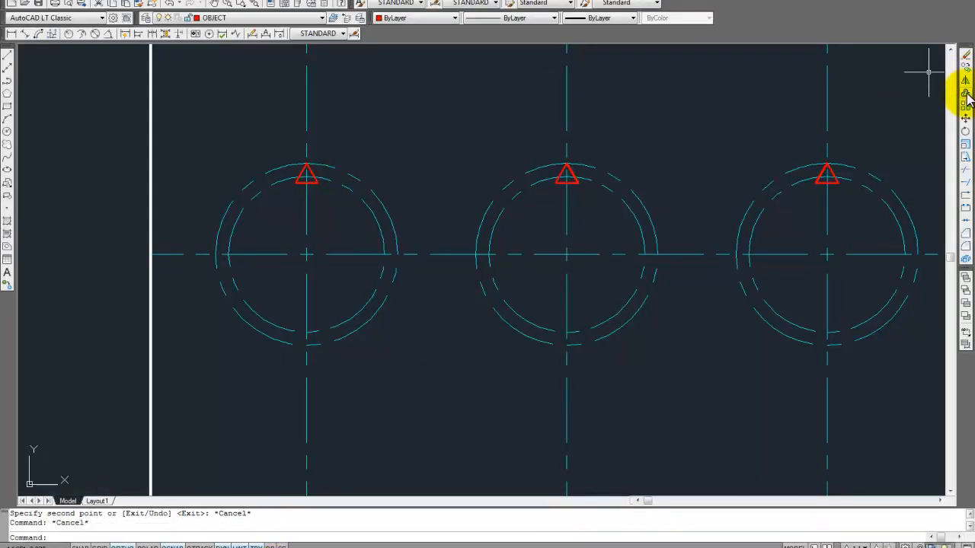
Polar-array the left triangle into 12 rotated copies around the left circle centre.
left_click(966, 94)
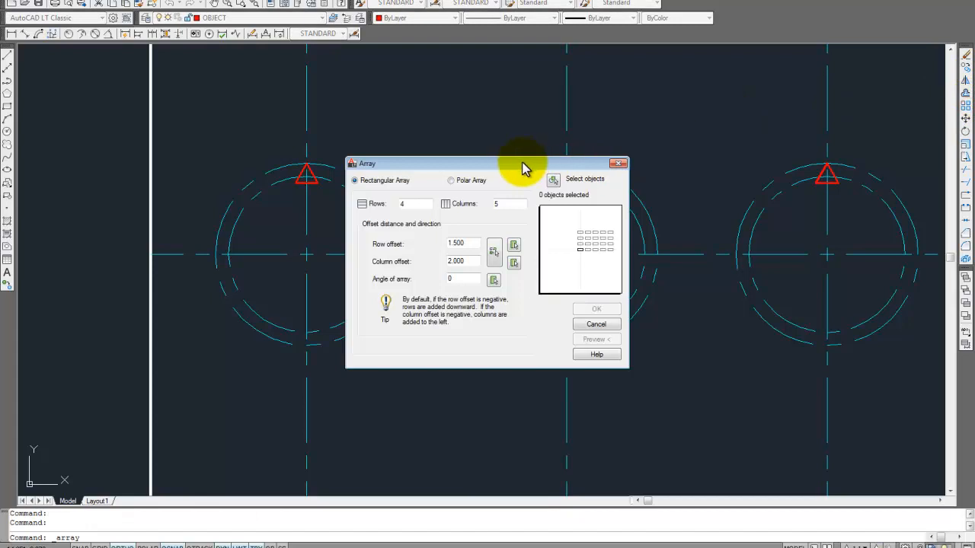
left_click(451, 181)
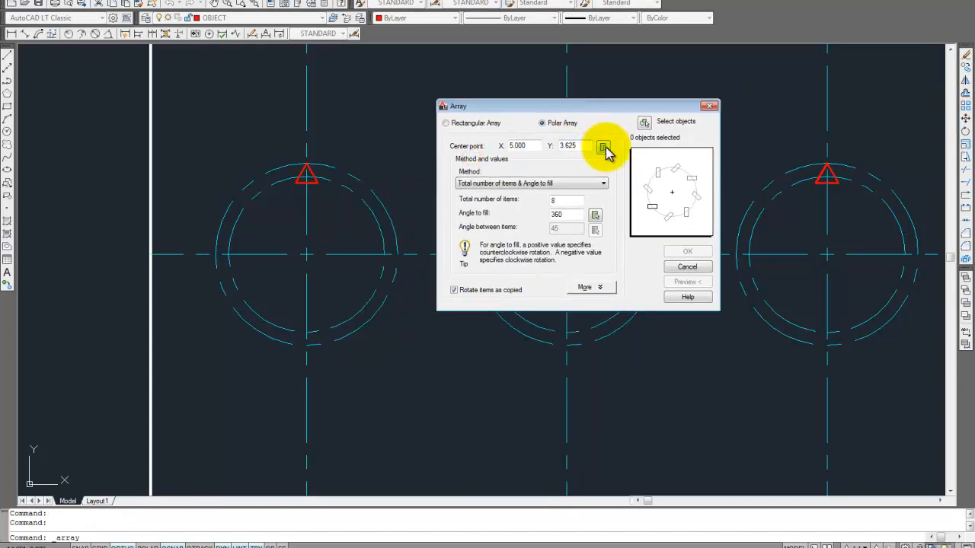
left_click(604, 147)
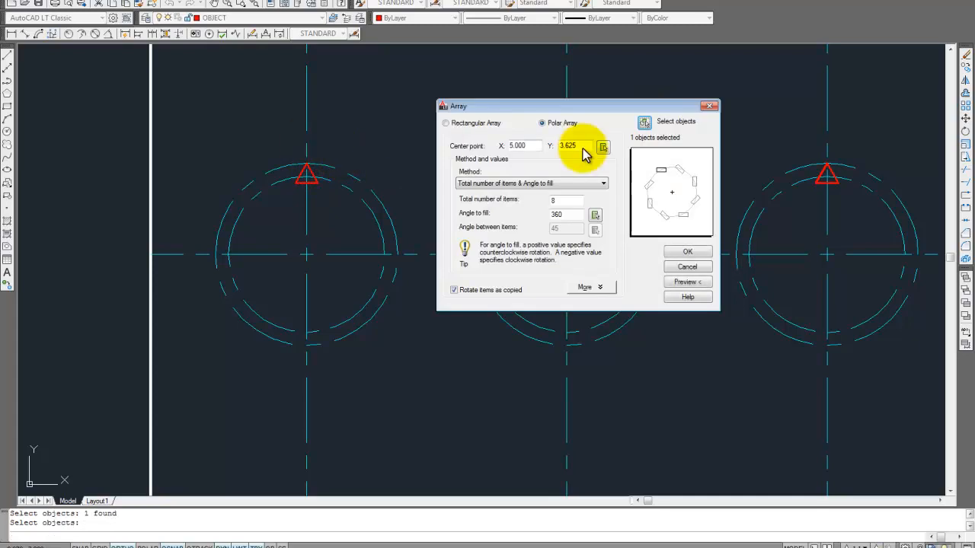
left_click(603, 145)
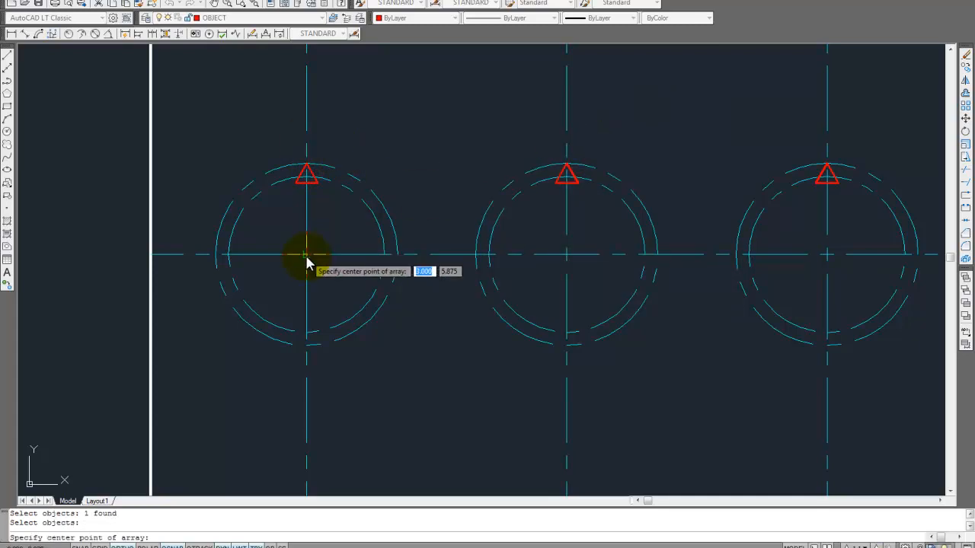
left_click(307, 257)
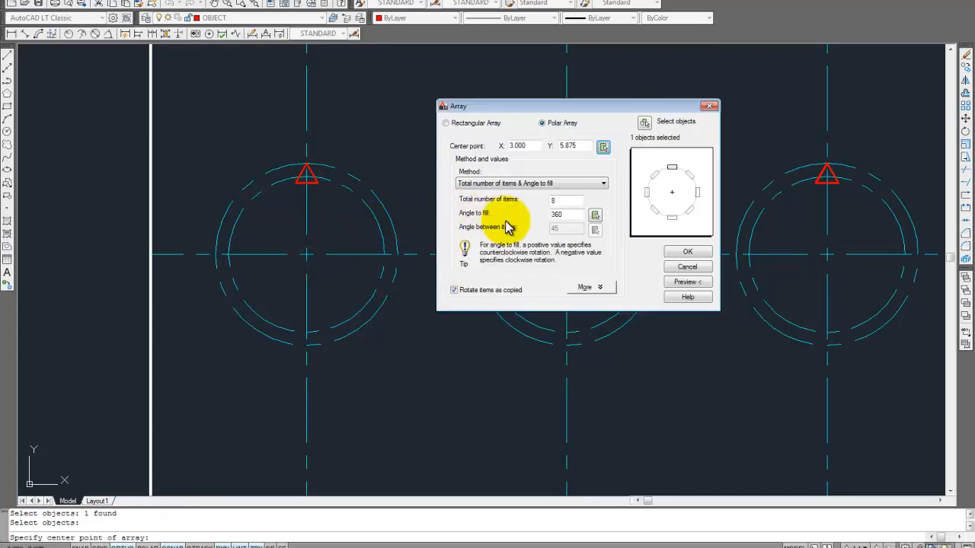
left_click(586, 288)
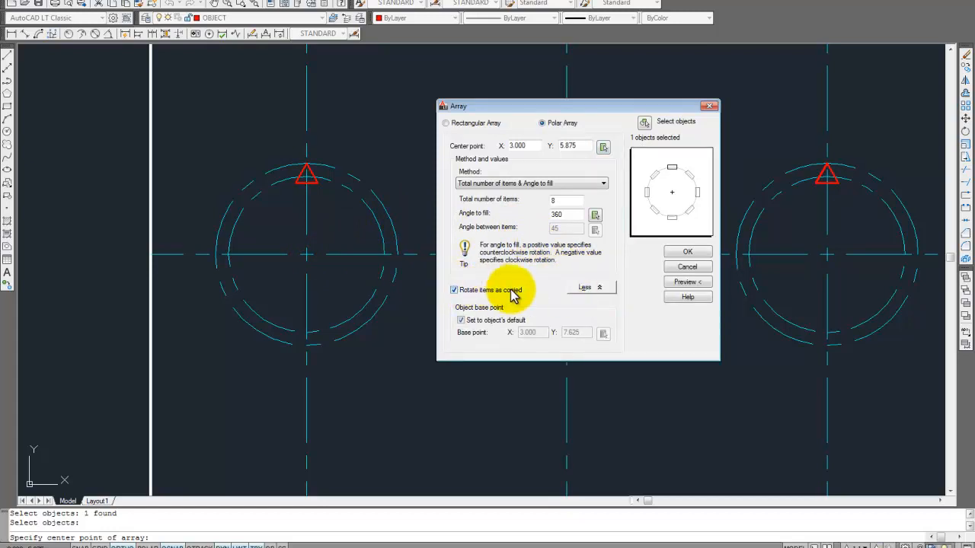
mouse_move(685, 281)
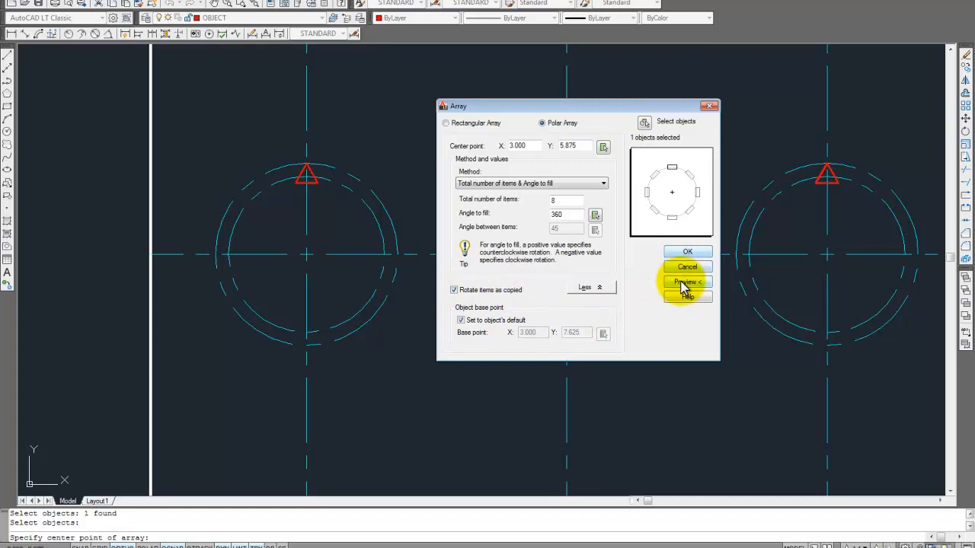
left_click(685, 282)
type("12")
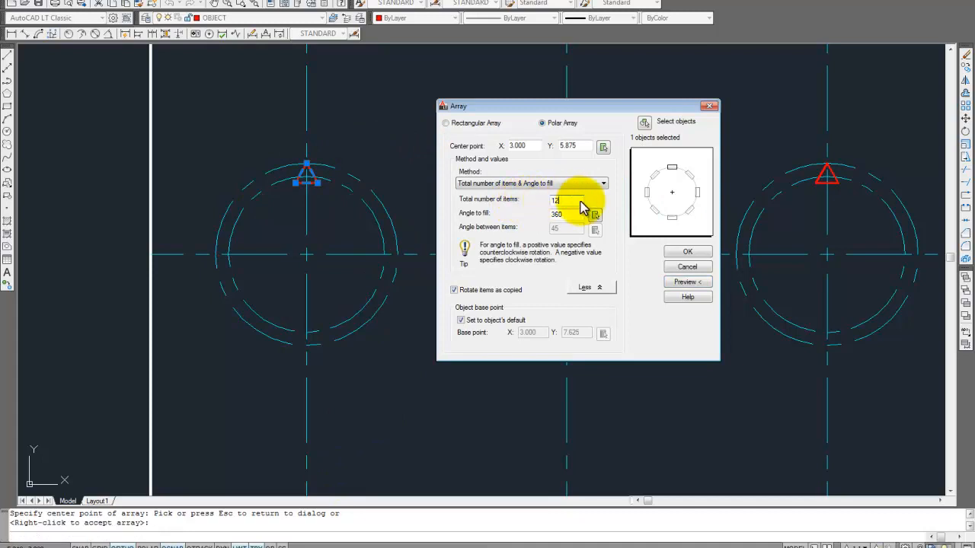
left_click(686, 282)
type("array")
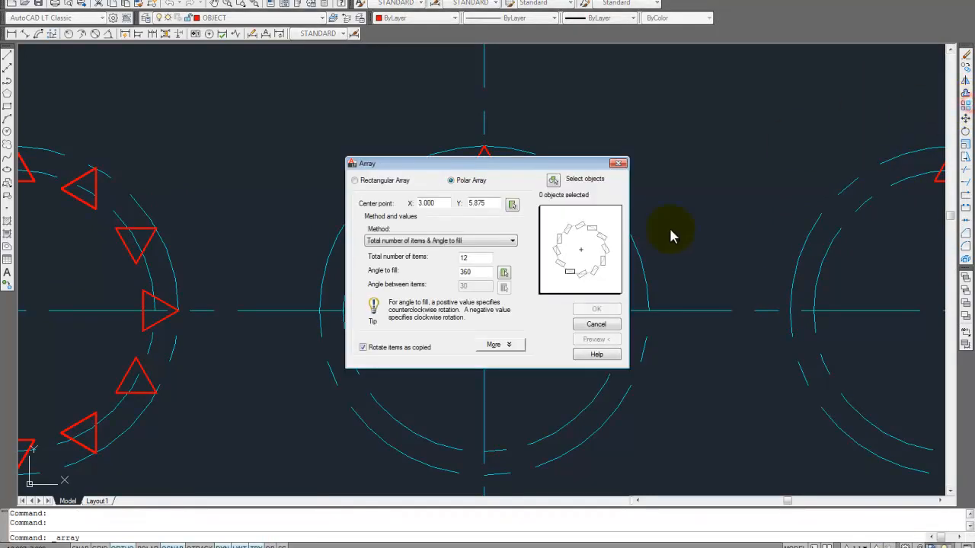
Polar-array the middle triangle around its circle centre with Rotate items unchecked.
left_click(553, 180)
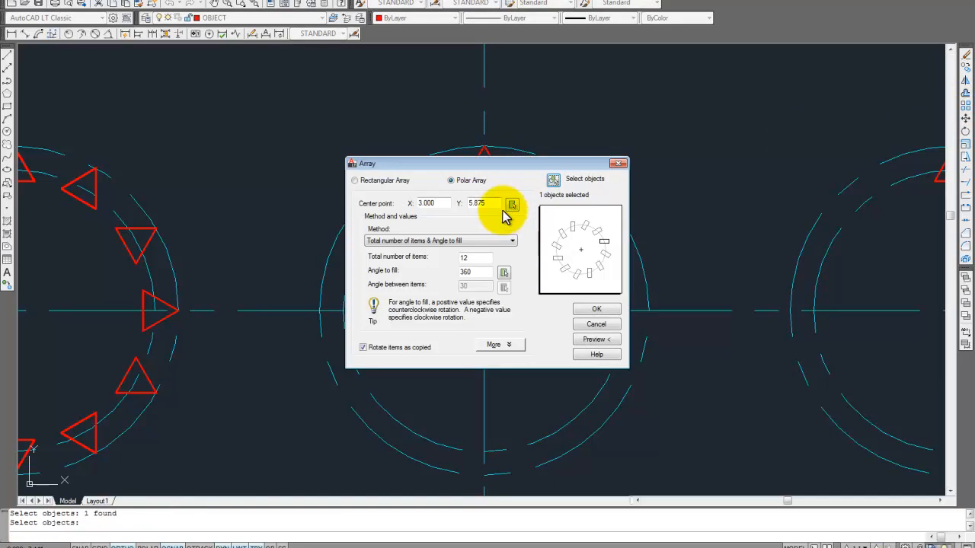
left_click(512, 202)
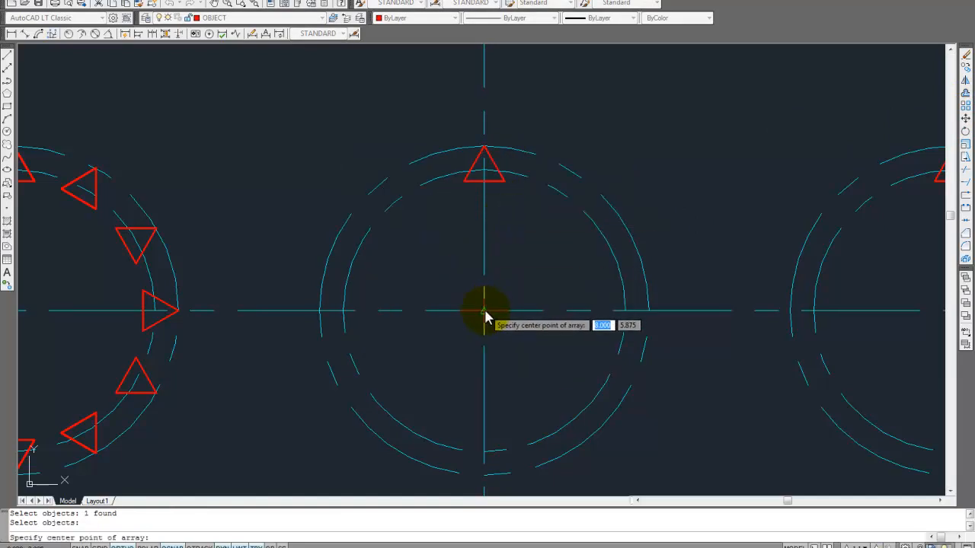
left_click(485, 316)
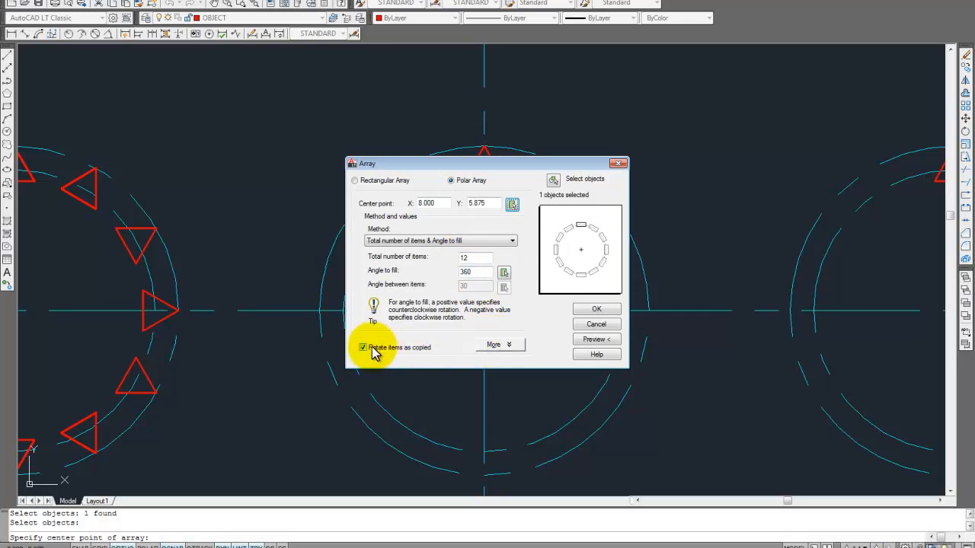
left_click(364, 348)
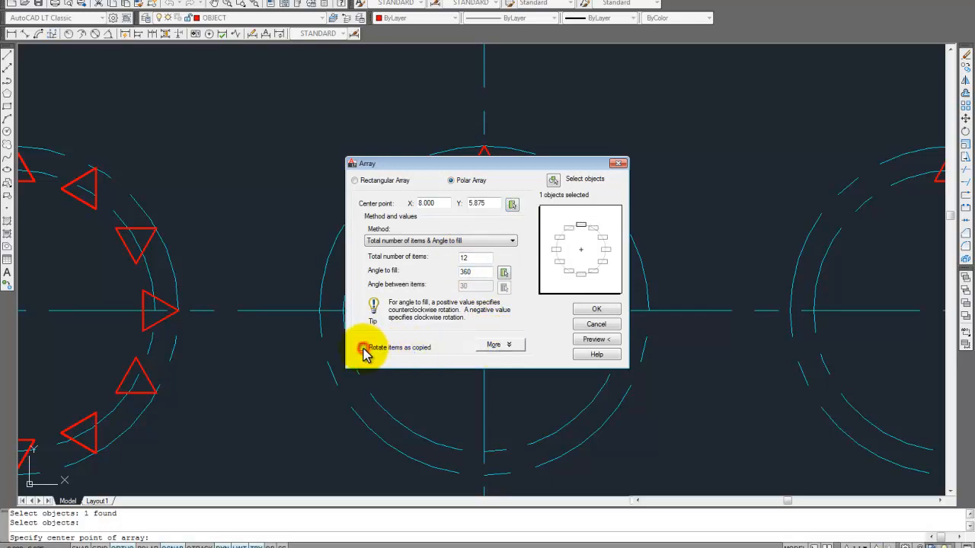
left_click(363, 348)
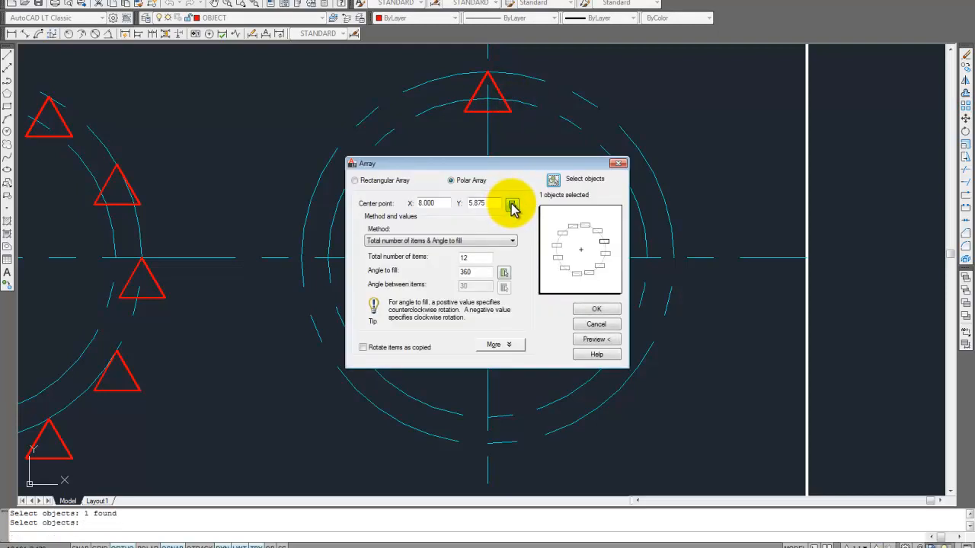
Array the right triangle unrotated, using the triangle's centre instead of the default base point.
left_click(512, 207)
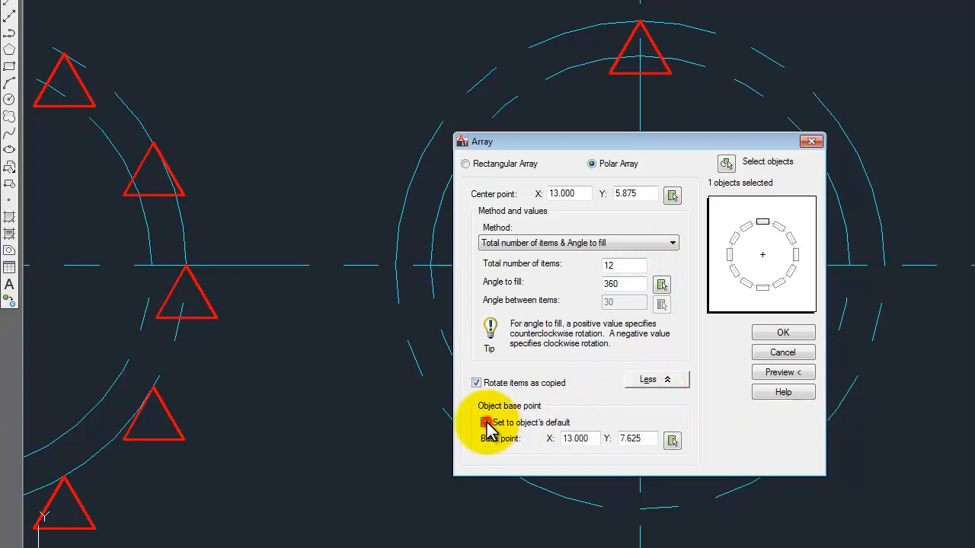
left_click(486, 423)
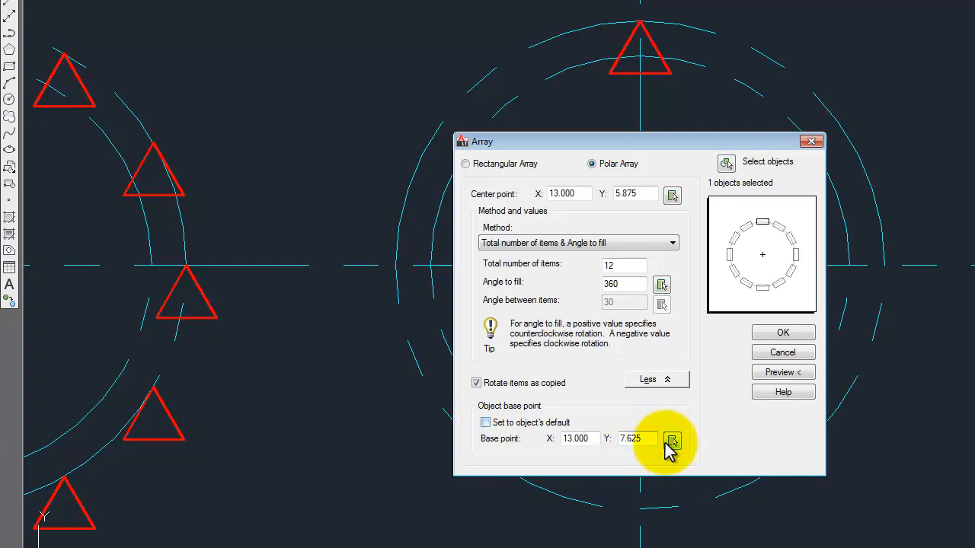
left_click(477, 382)
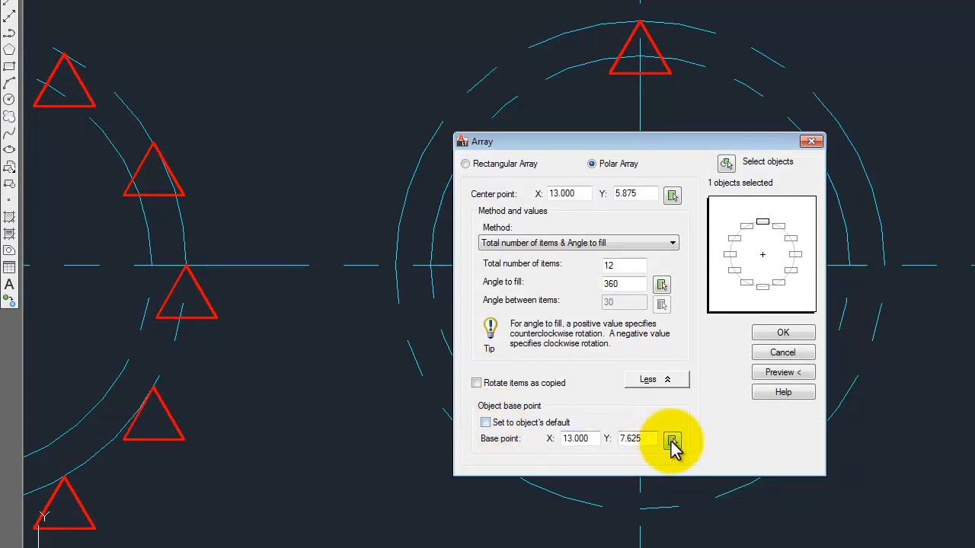
left_click(672, 441)
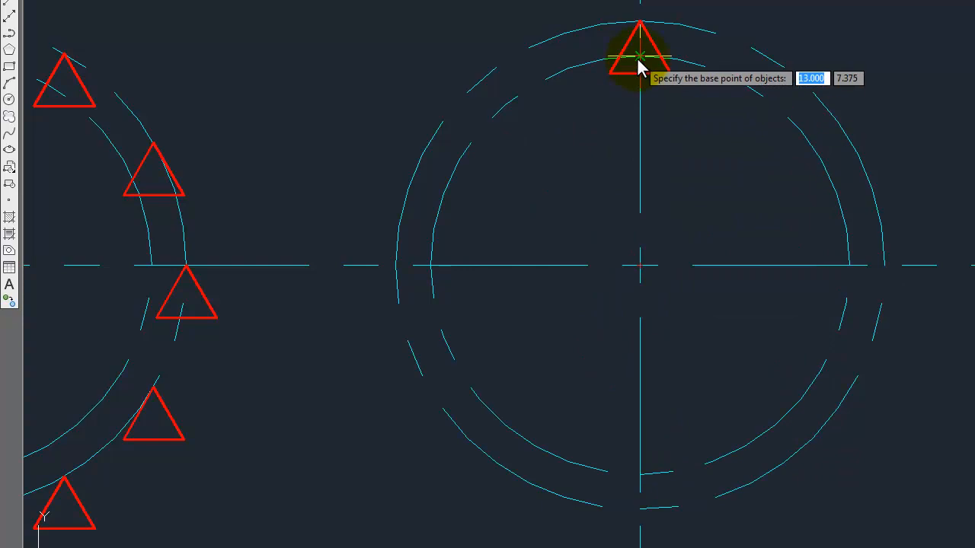
left_click(640, 57)
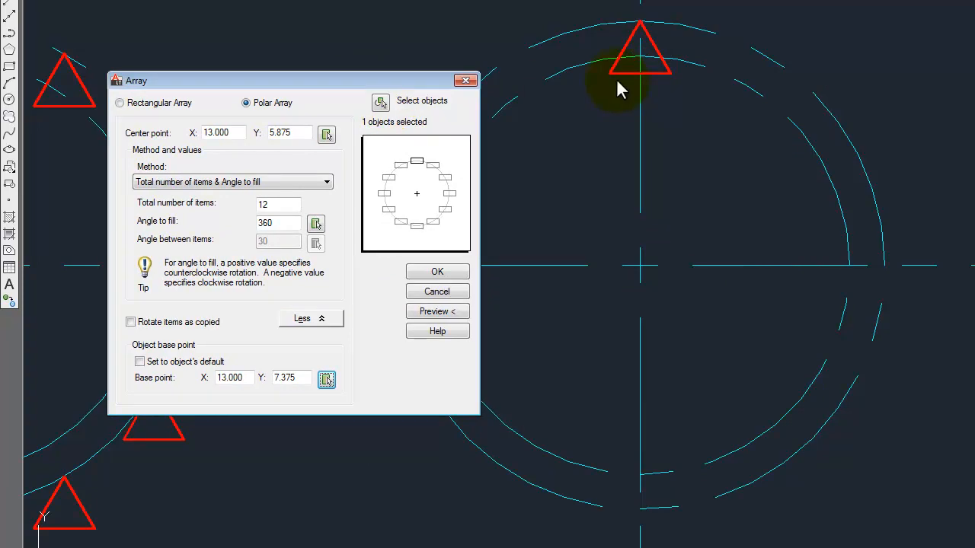
mouse_move(326, 134)
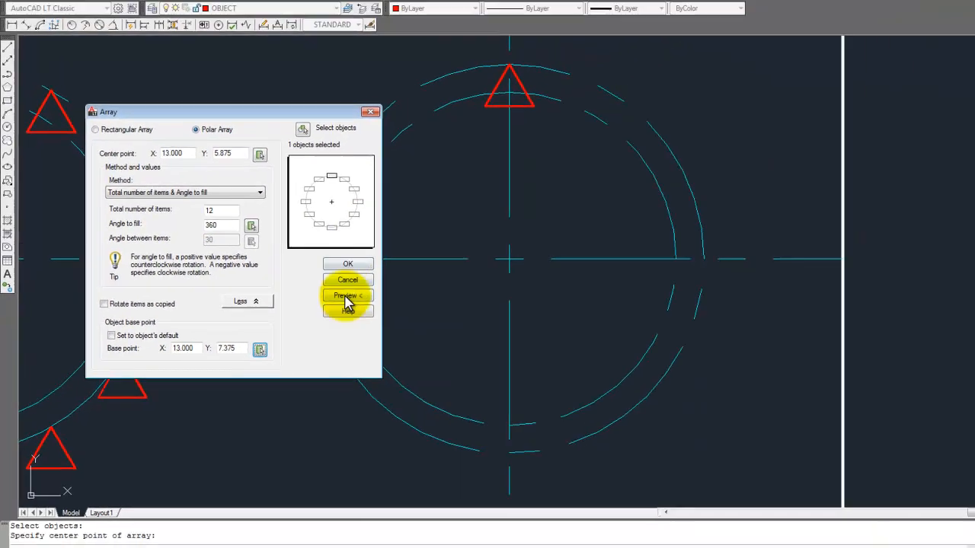
left_click(347, 296)
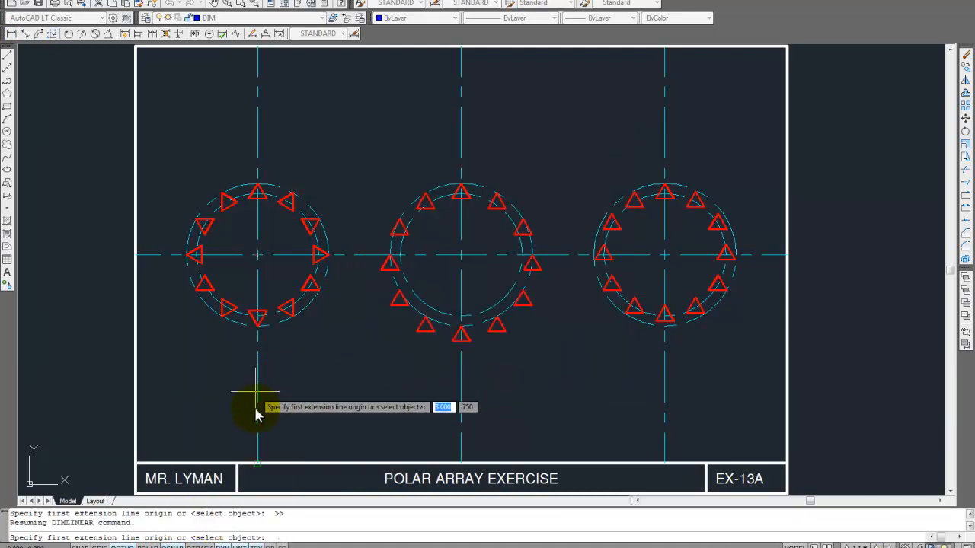
mouse_move(137, 419)
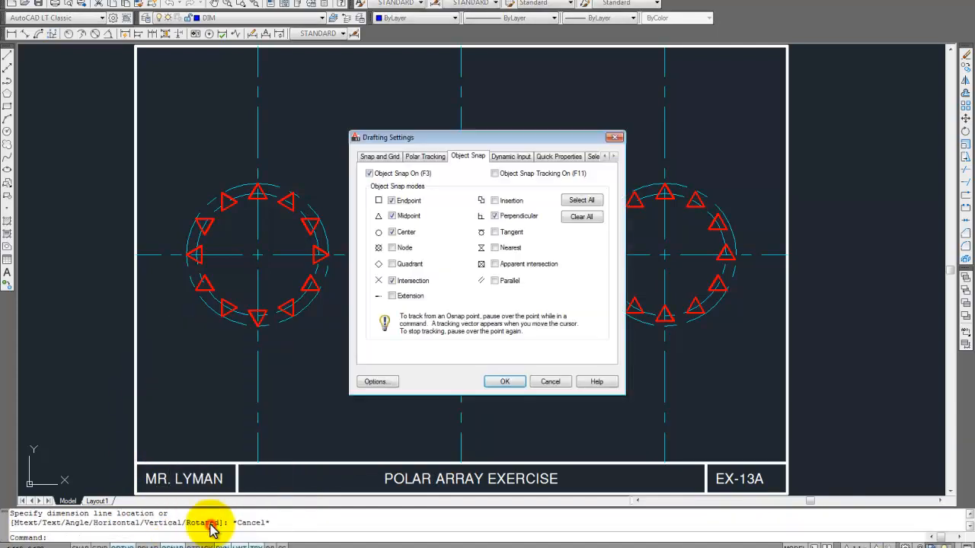
mouse_move(432, 219)
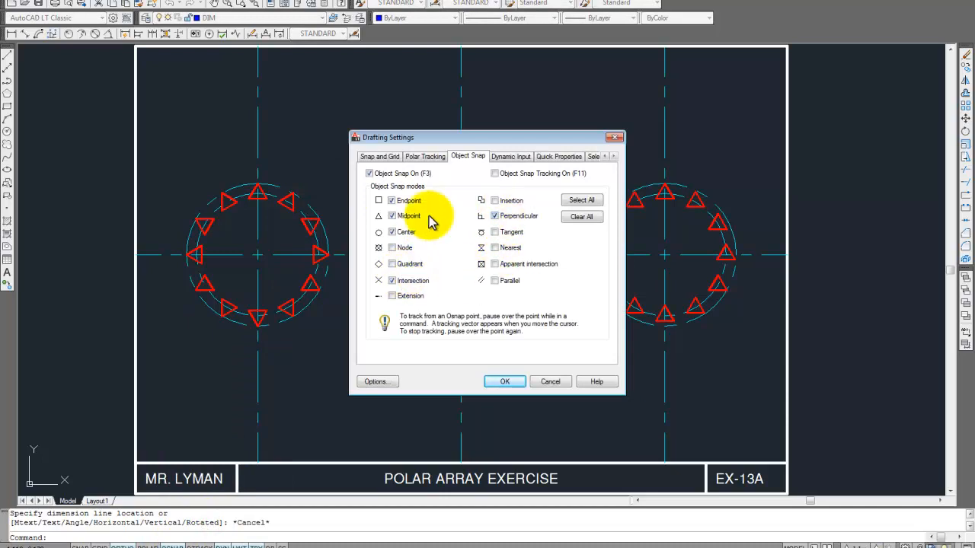
Turn off the Endpoint object snap in Drafting Settings.
left_click(392, 201)
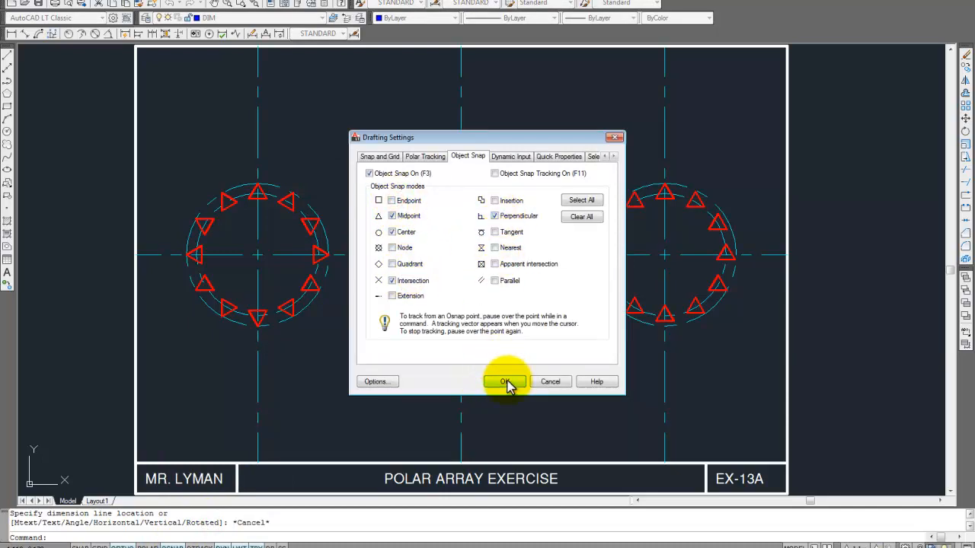
left_click(504, 382)
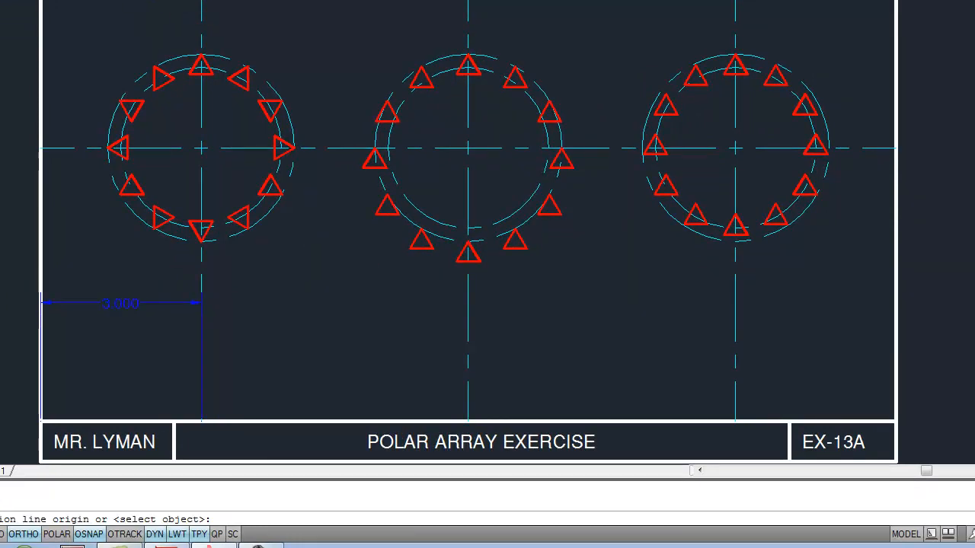
Place the right 3.000 dimension and override the style to suppress extension lines 1 and 2.
left_click(735, 423)
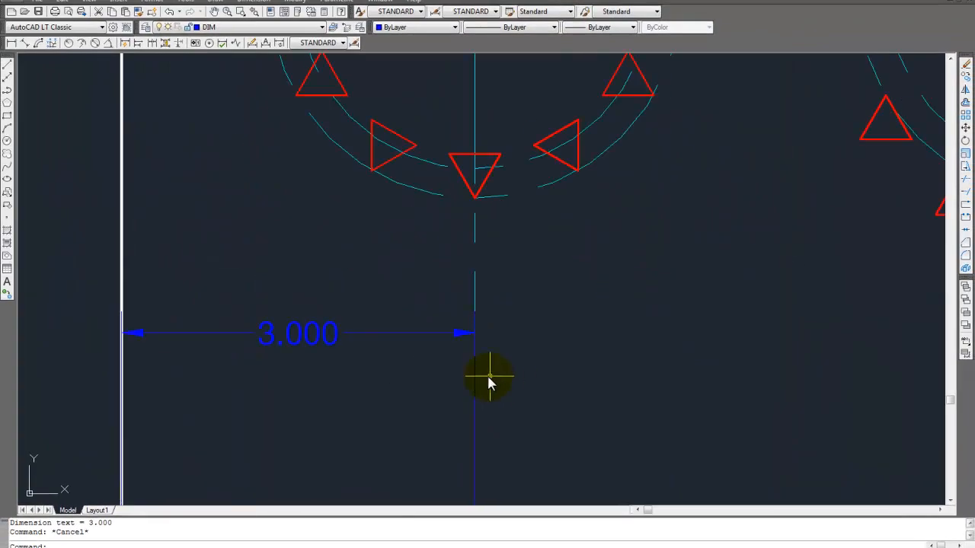
scroll("down", 3)
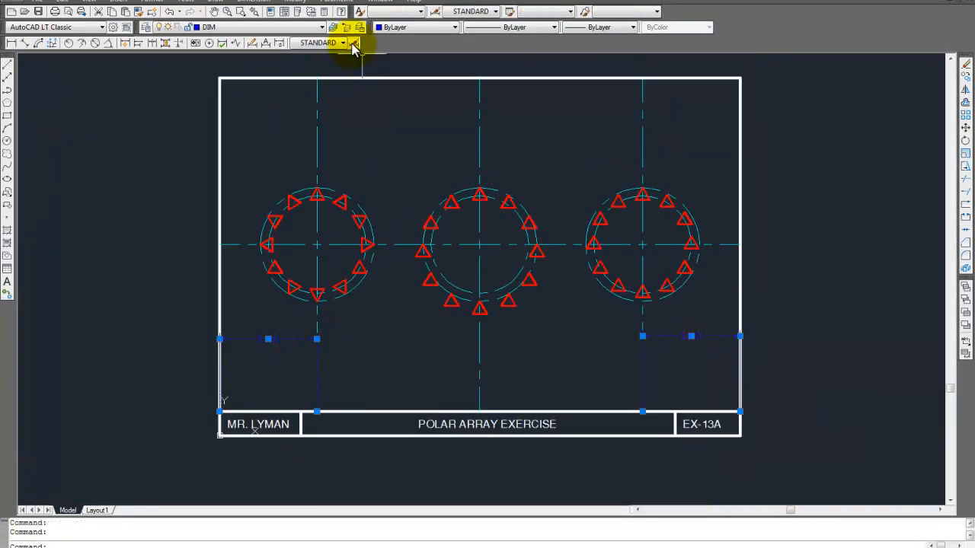
left_click(353, 42)
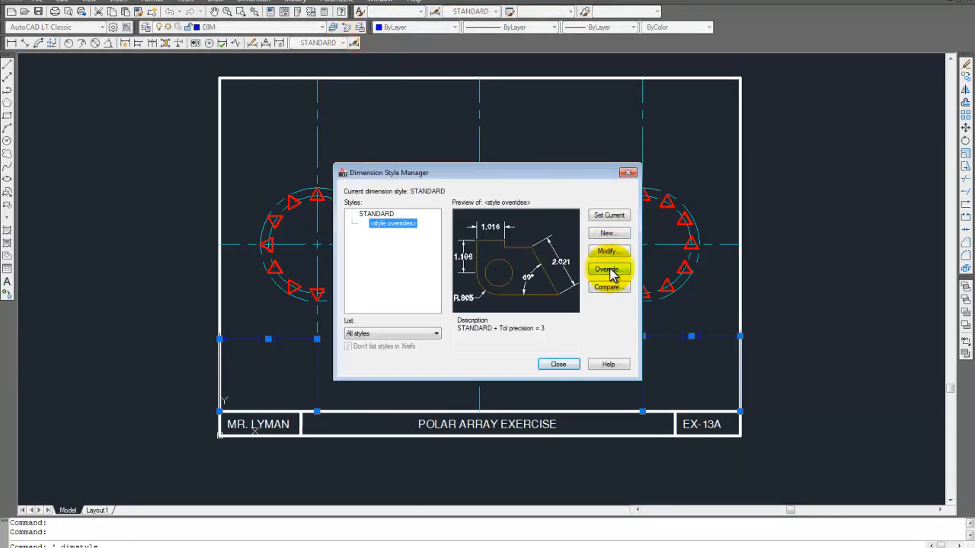
left_click(607, 269)
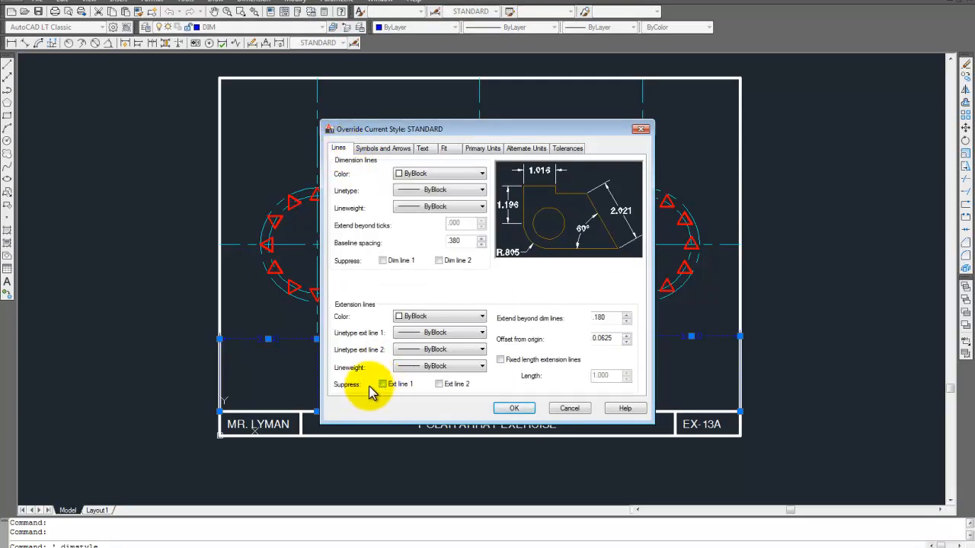
left_click(383, 384)
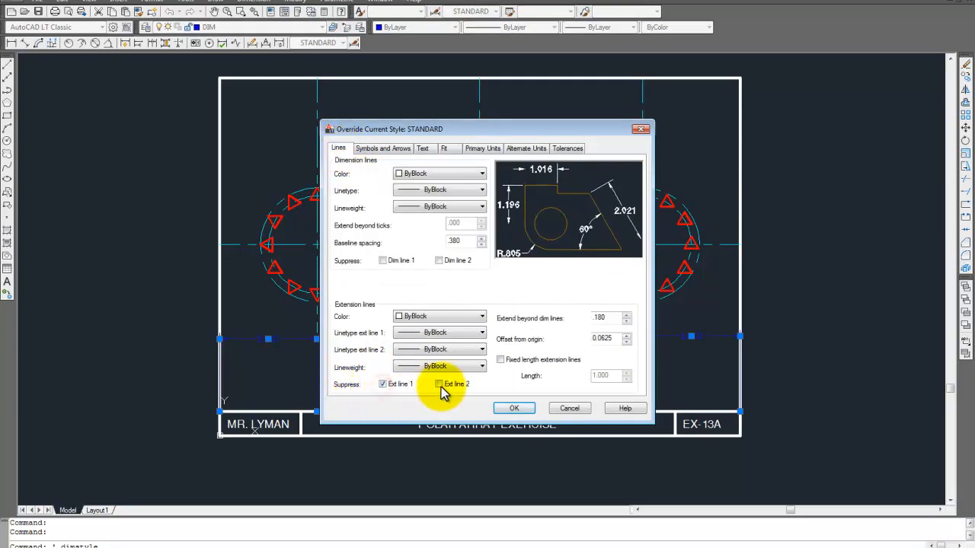
left_click(439, 384)
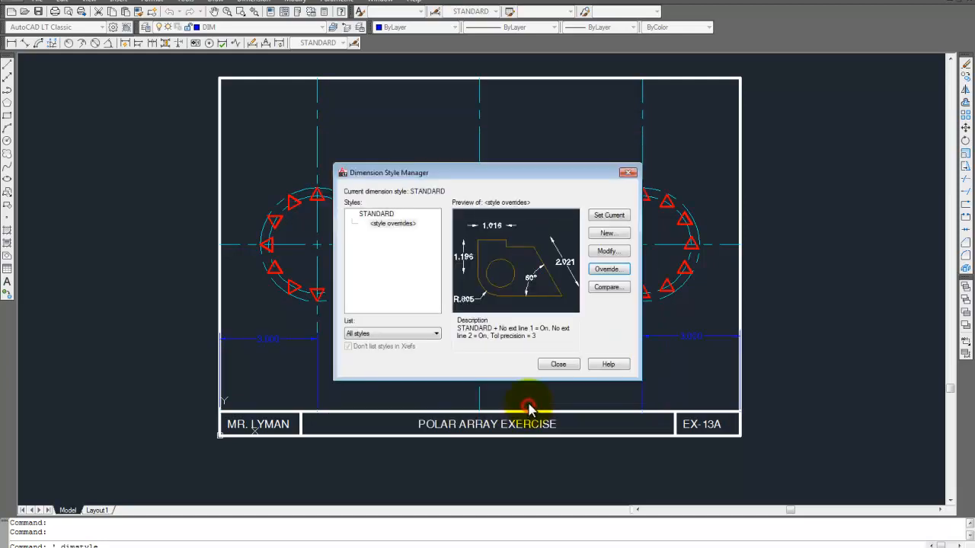
left_click(558, 364)
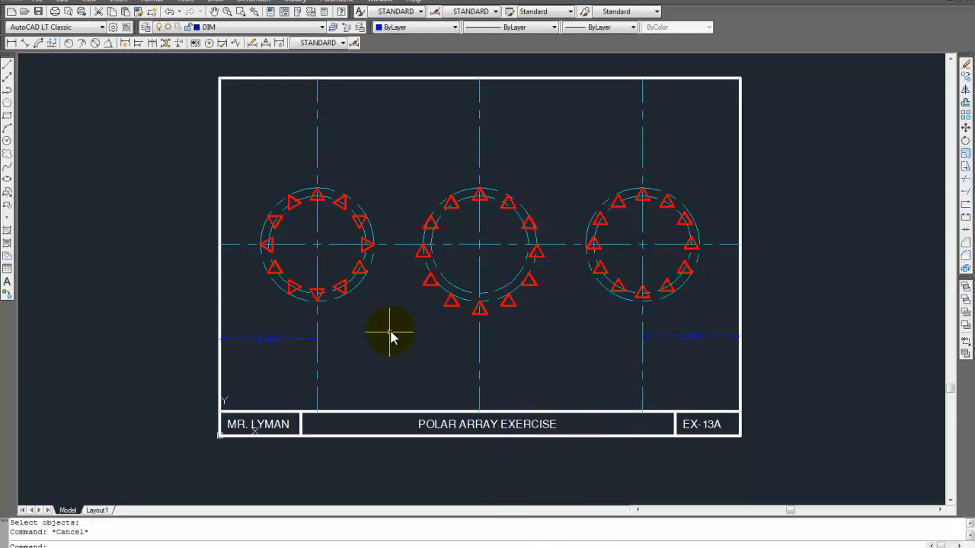
mouse_move(393, 316)
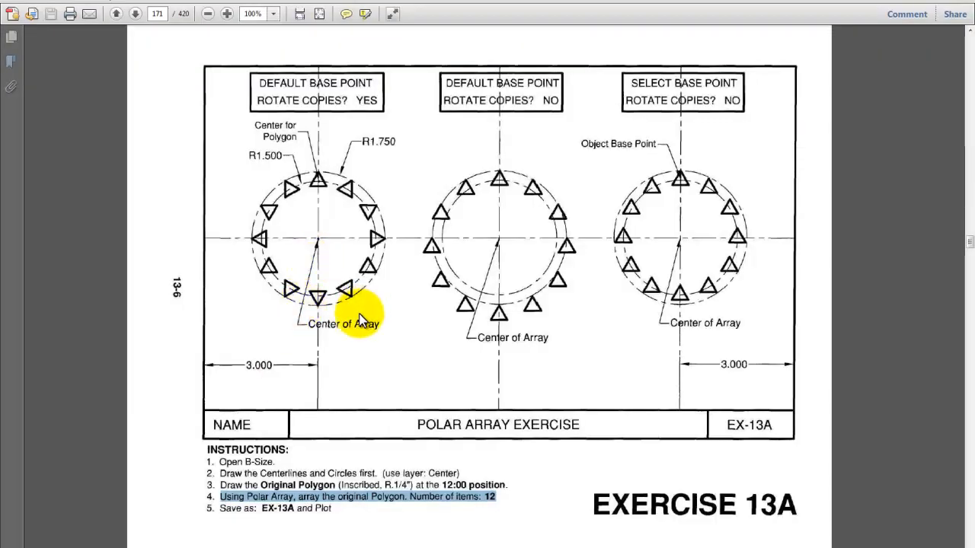
mouse_move(562, 333)
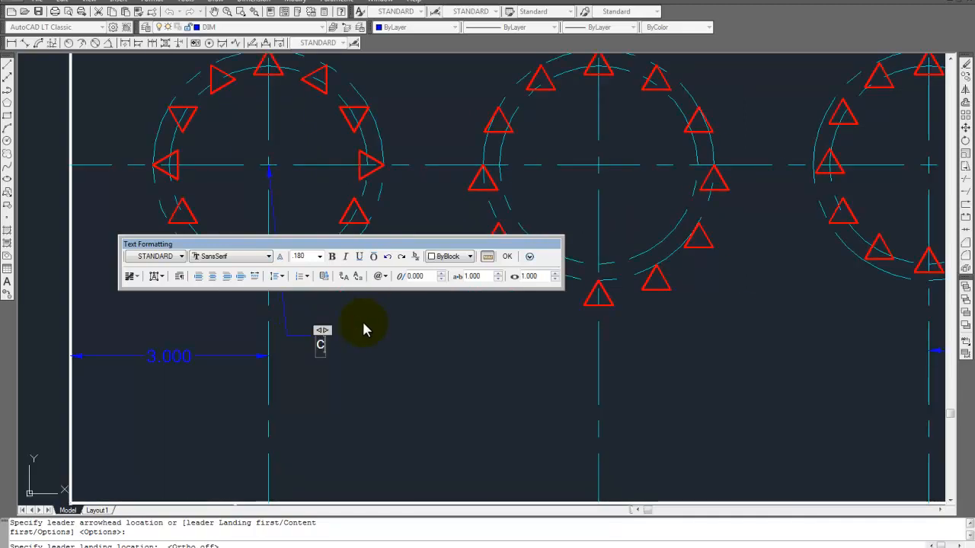
Place a multileader from the left array's centre reading 'Center of Array'.
type("ENTER OF ARR")
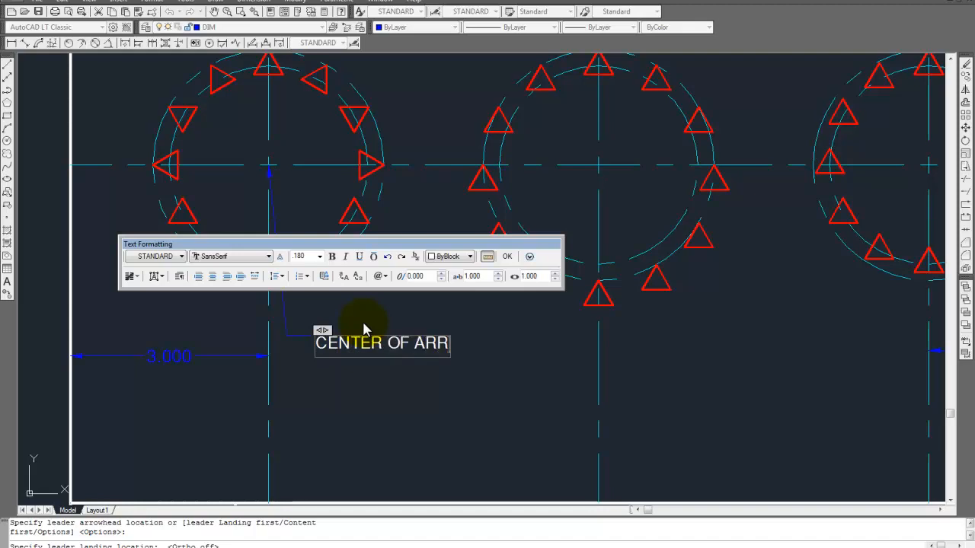
type("AY")
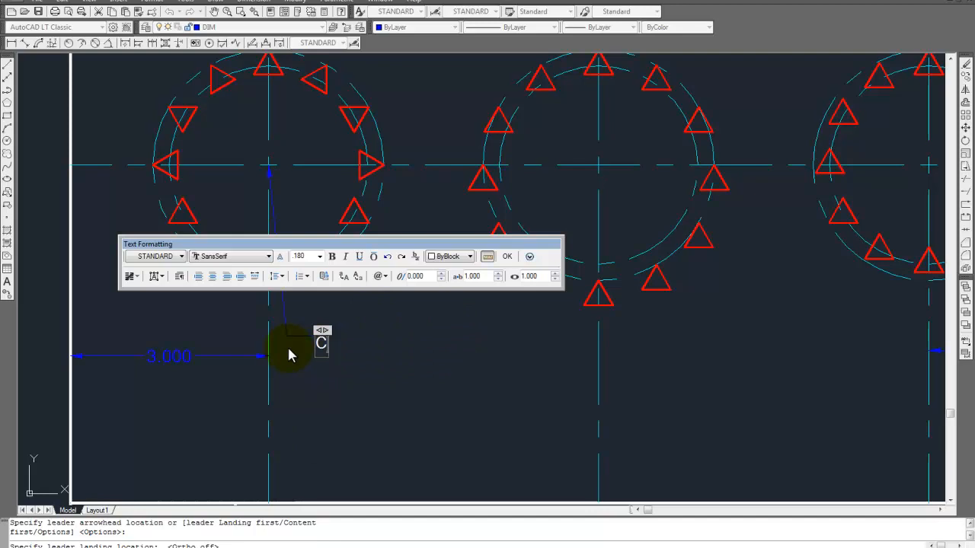
type("enter of")
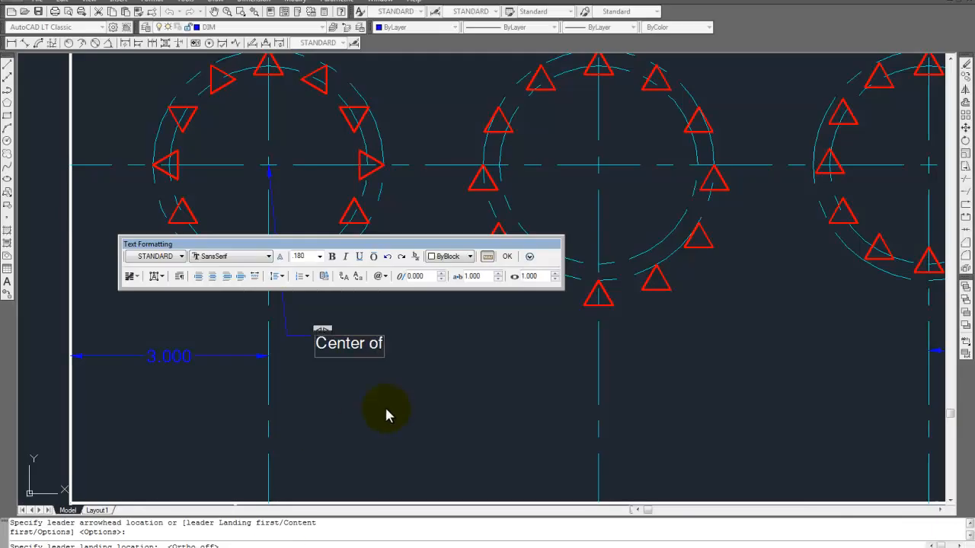
type("Array")
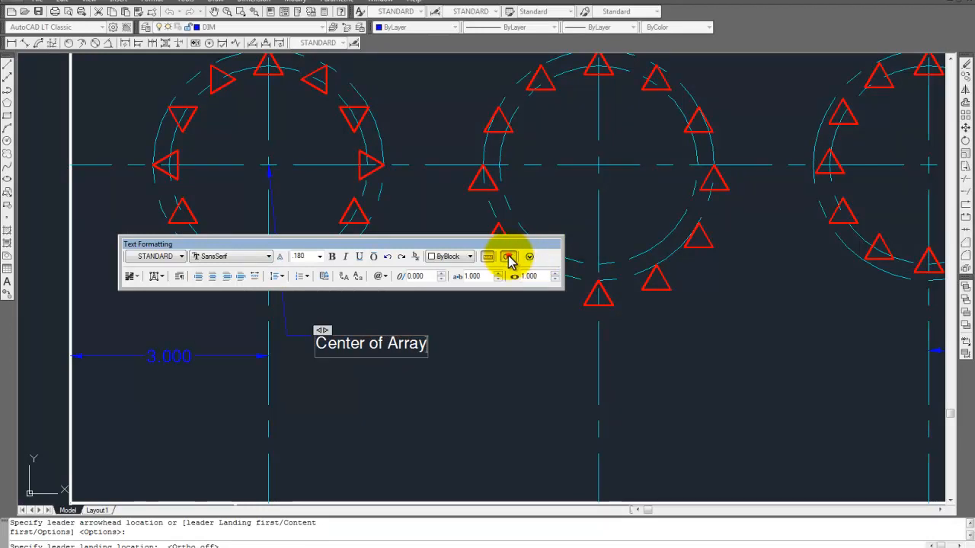
left_click(510, 256)
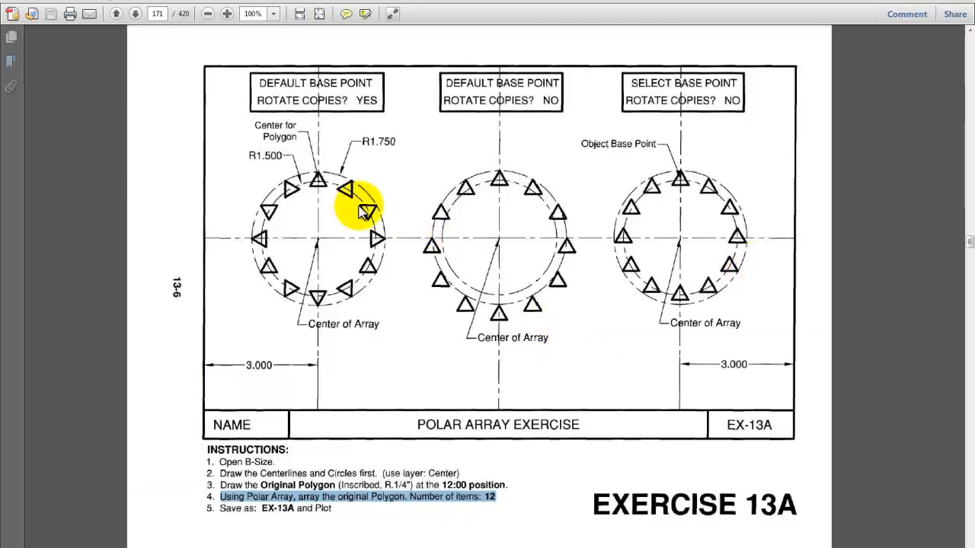
mouse_move(329, 160)
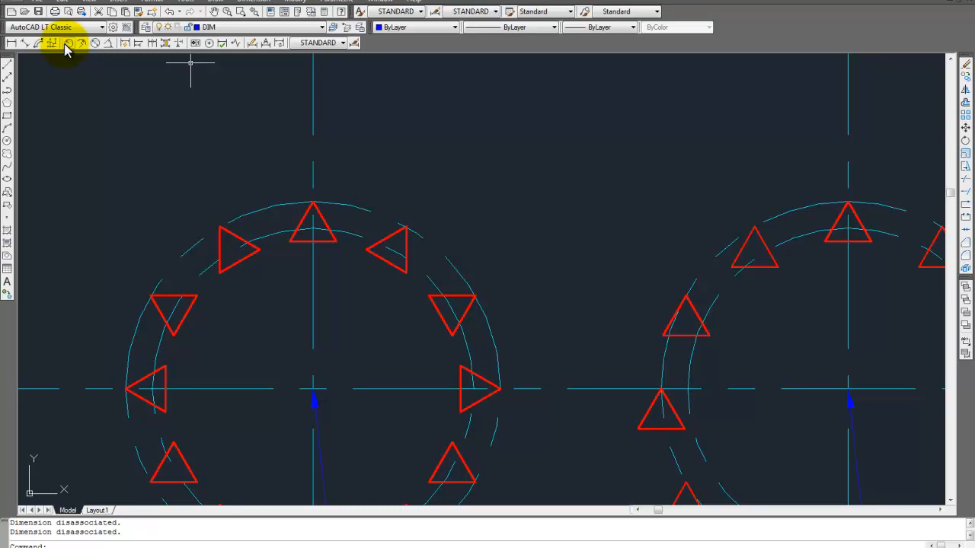
Dimension the left array's circles with R1.500 and R1.750 radius callouts.
left_click(69, 43)
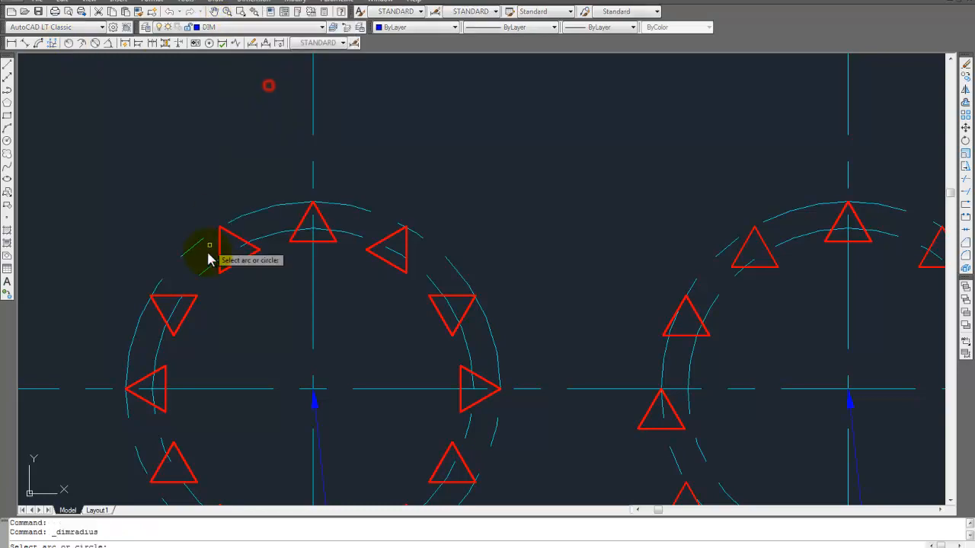
left_click(209, 247)
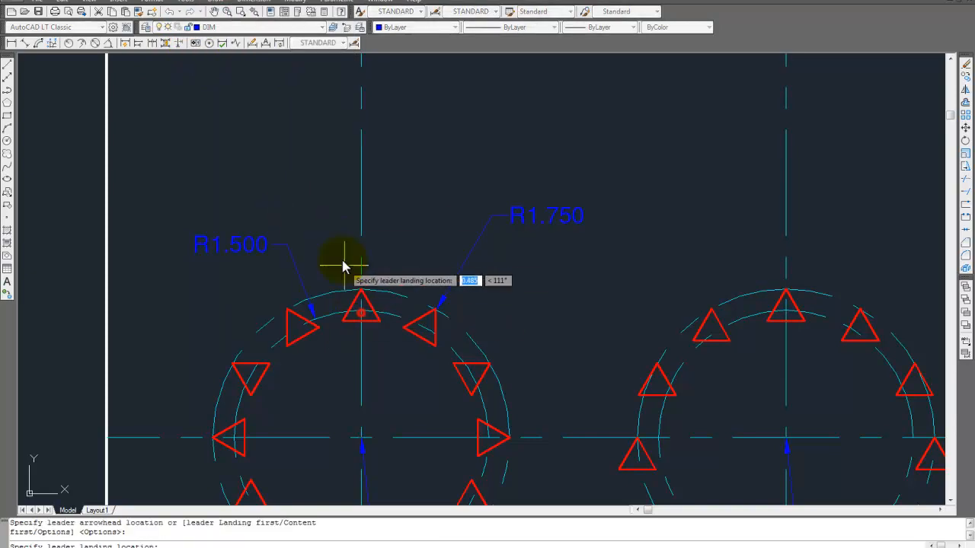
Place a 'Center for Polygon' leader note pointing to the first array's top triangle.
left_click(343, 262)
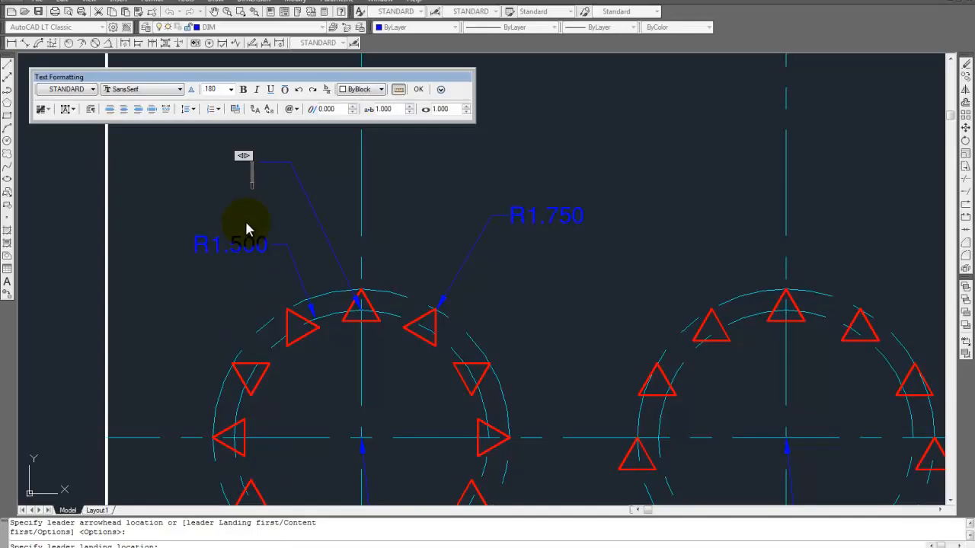
type("Center for")
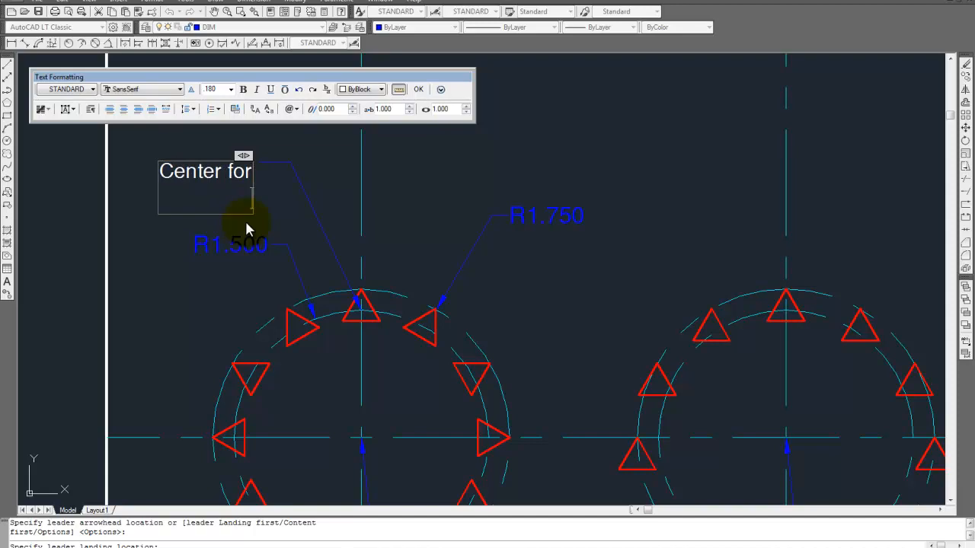
type("Poly")
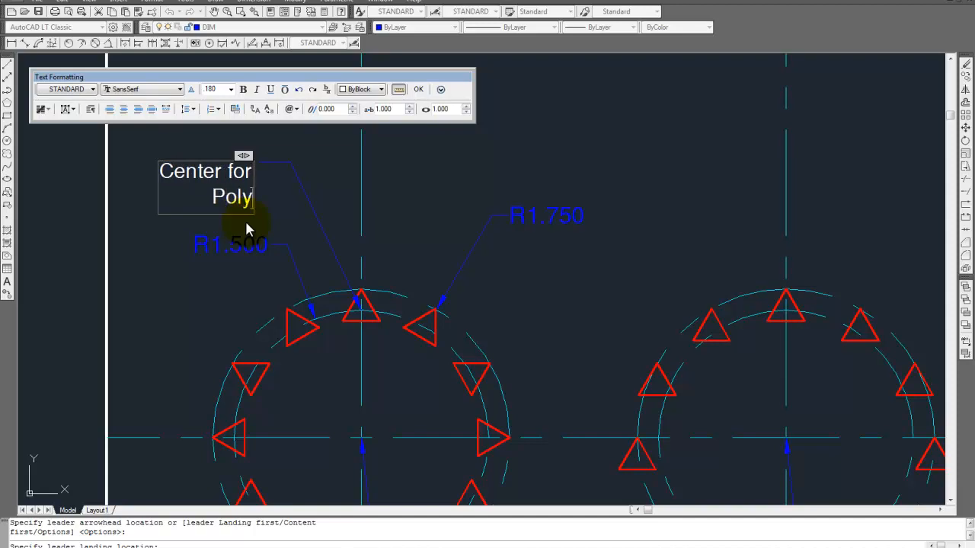
type("gon")
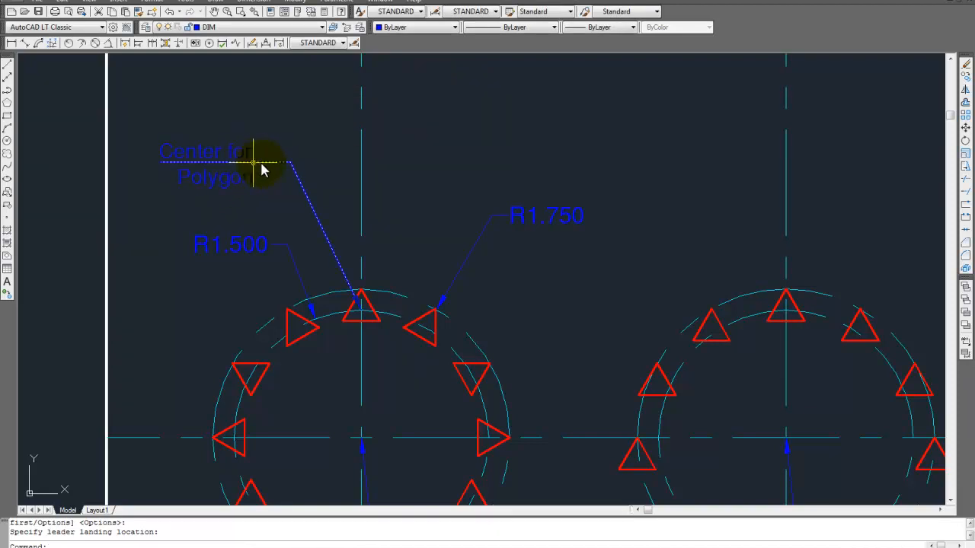
mouse_move(273, 163)
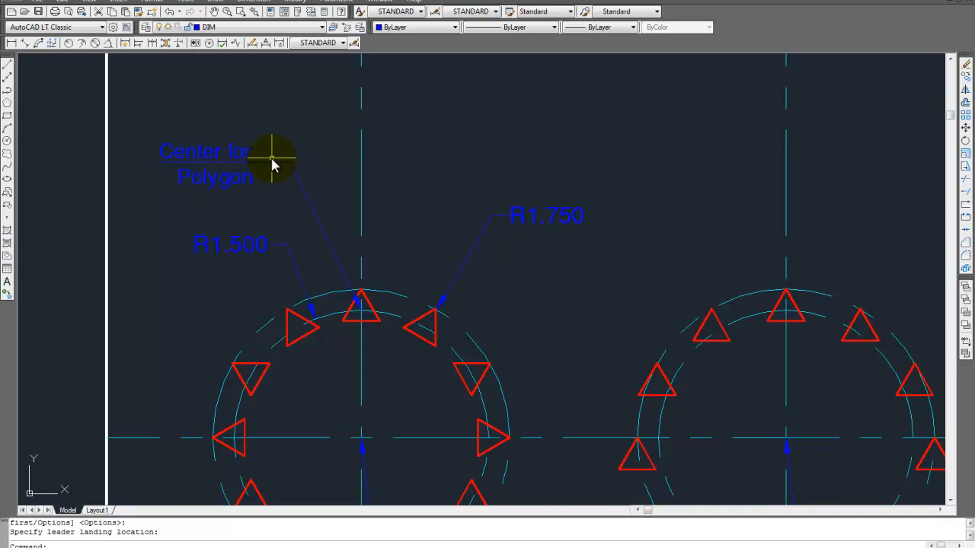
mouse_move(274, 160)
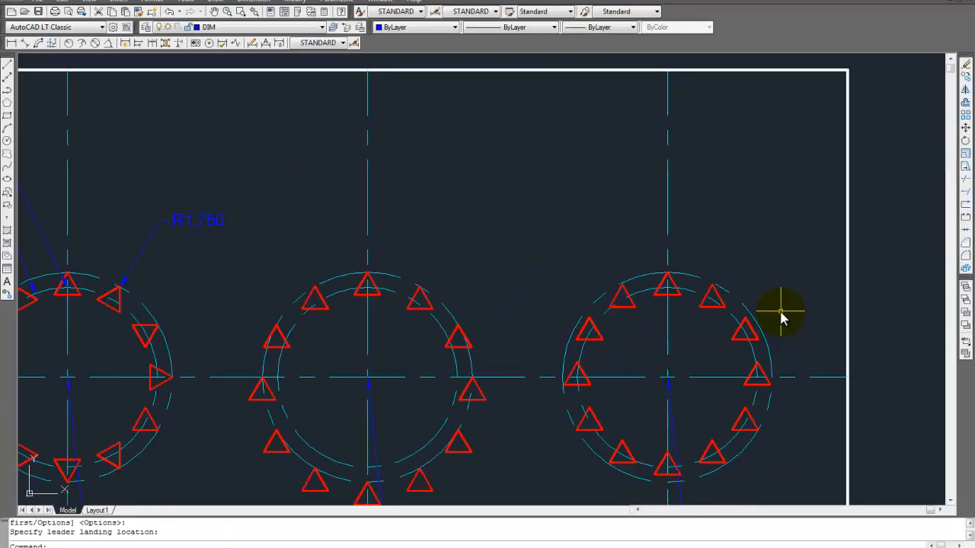
mouse_move(335, 141)
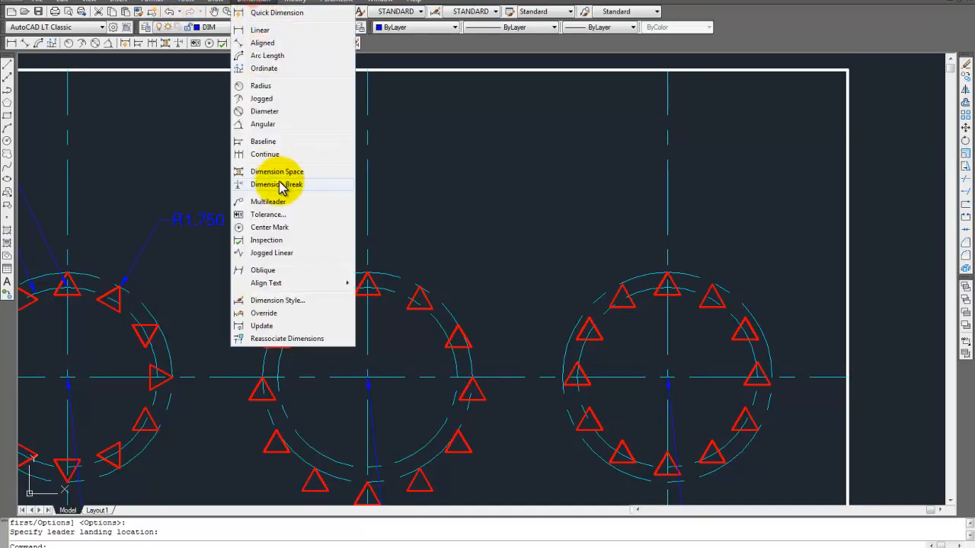
mouse_move(271, 300)
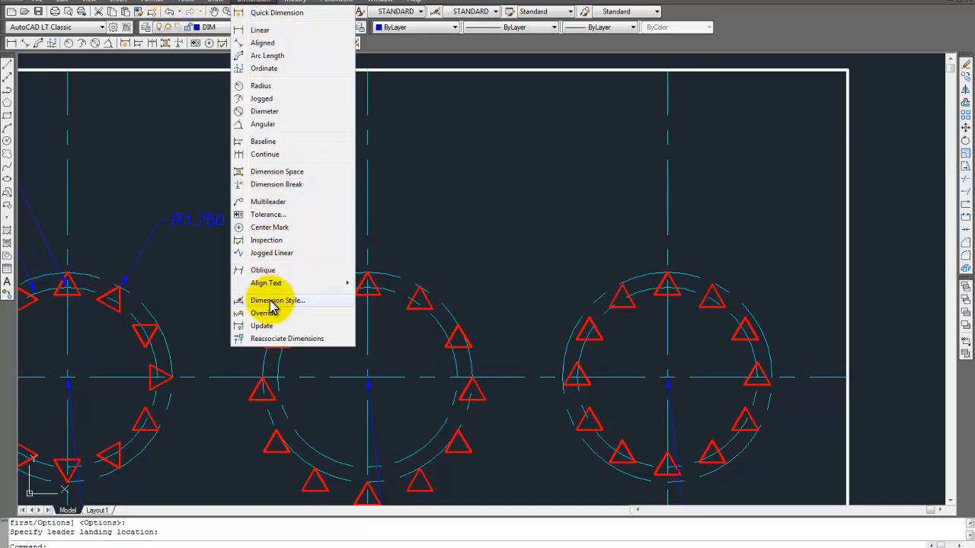
Add an 'Object Base Point' multileader to the third array's top triangle.
left_click(669, 288)
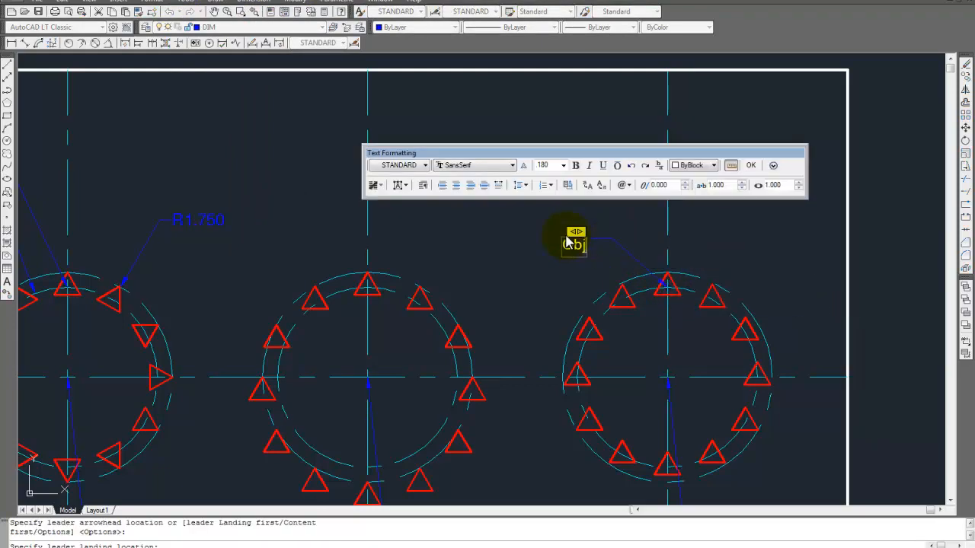
type("Object Base Point")
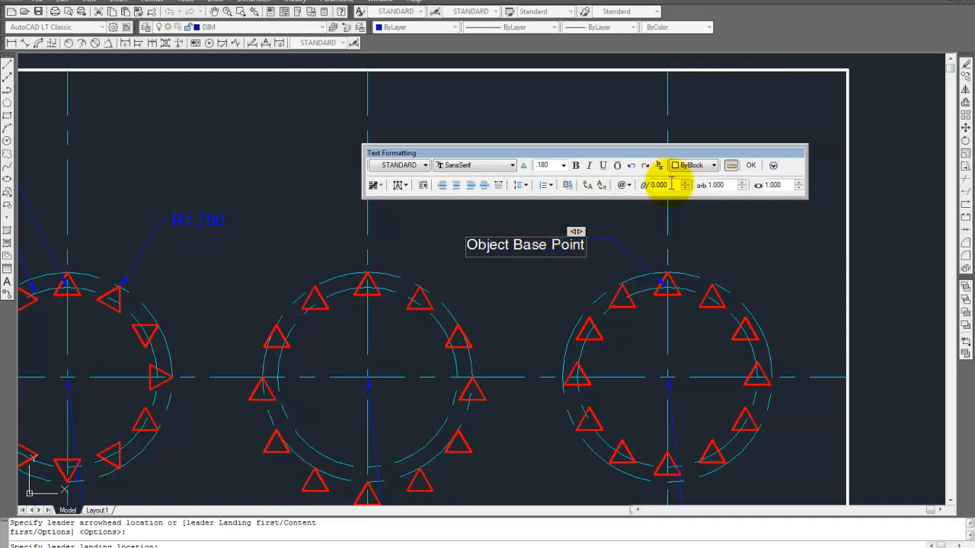
left_click(750, 165)
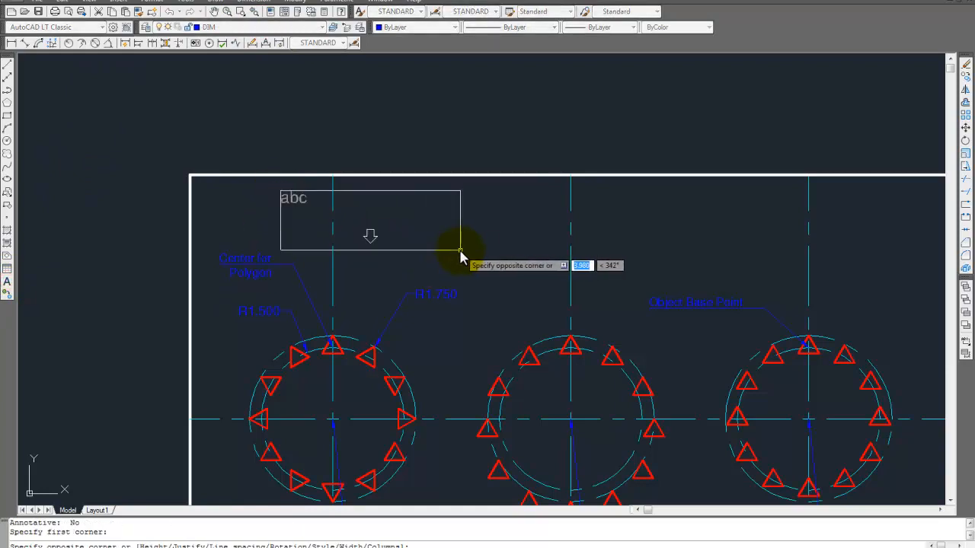
Start an mtext box above the first array and type 'DEFAULT BASE POINT'.
left_click(461, 251)
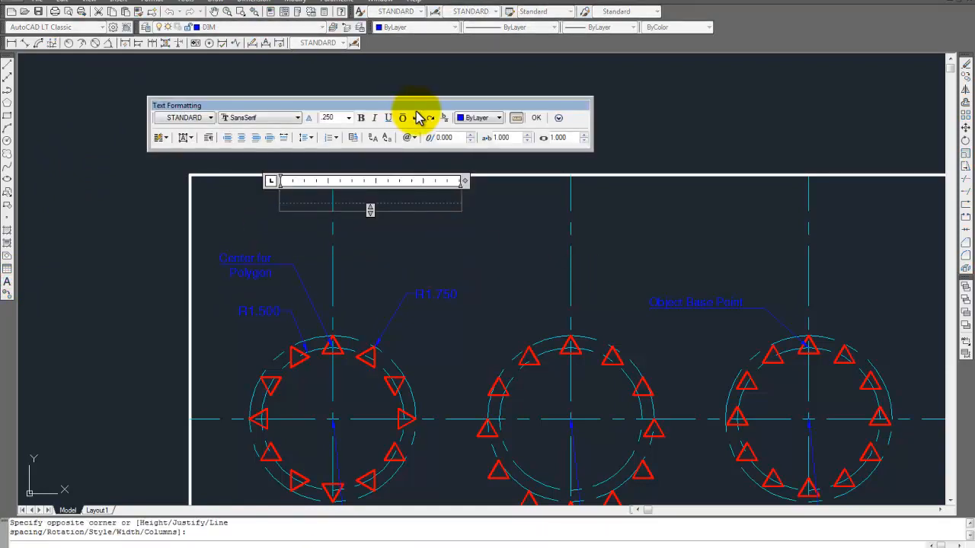
type("Default")
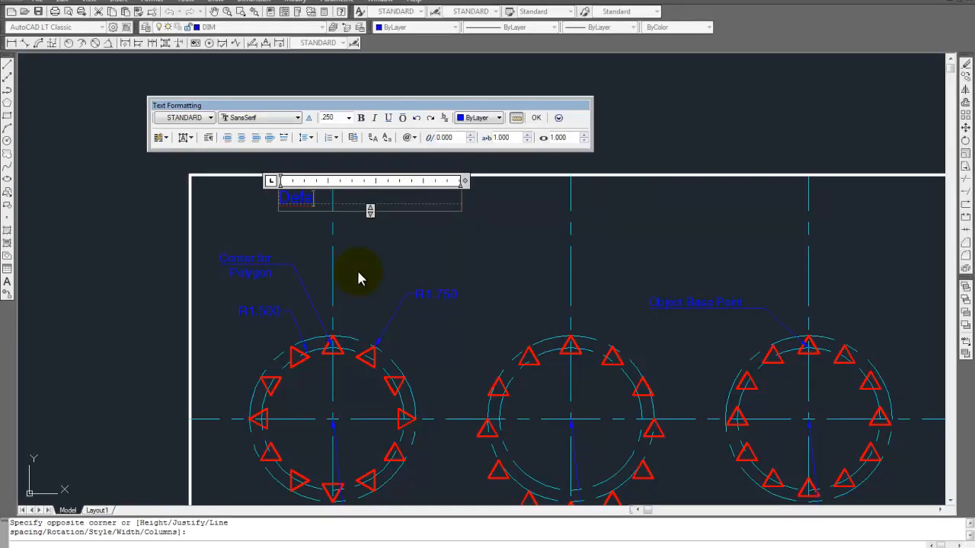
type("DEFAULT BASE")
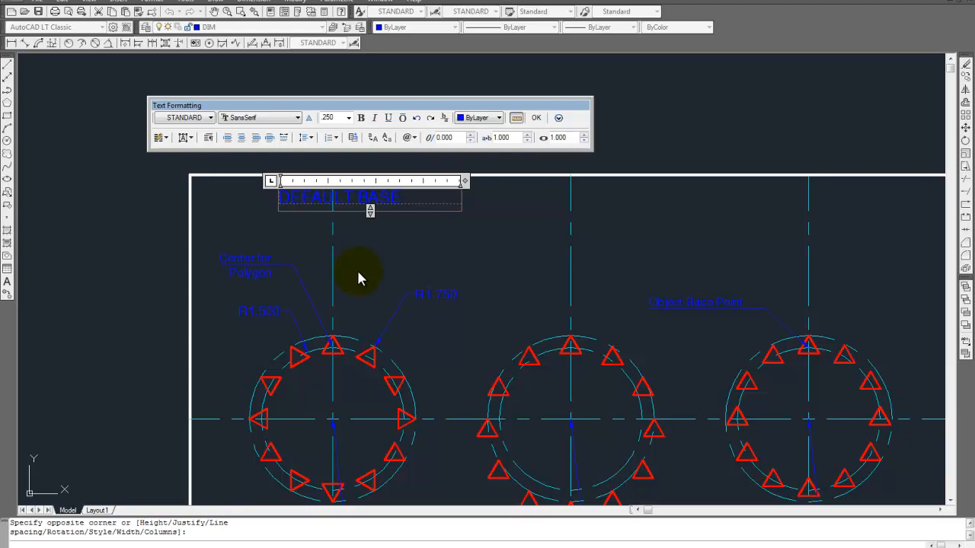
type("POINT")
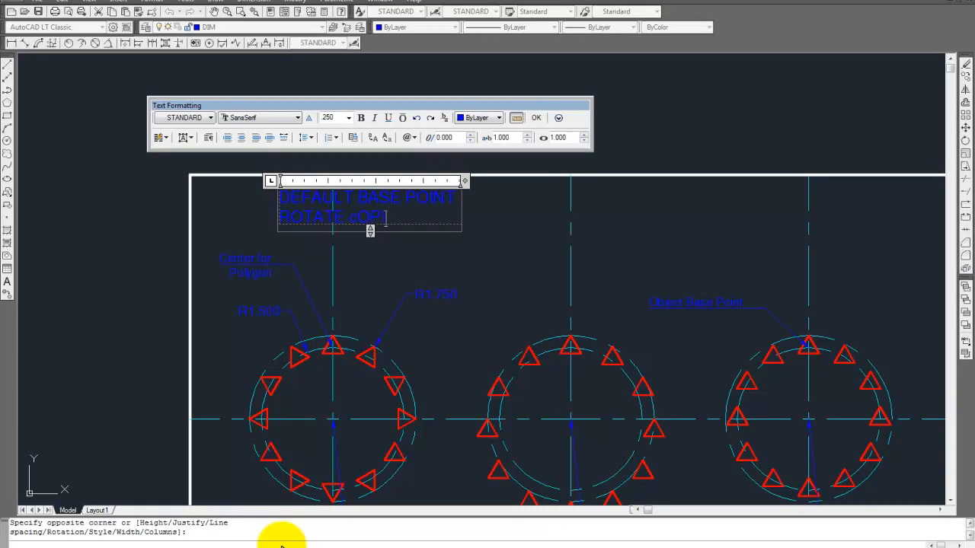
key("BackSpace")
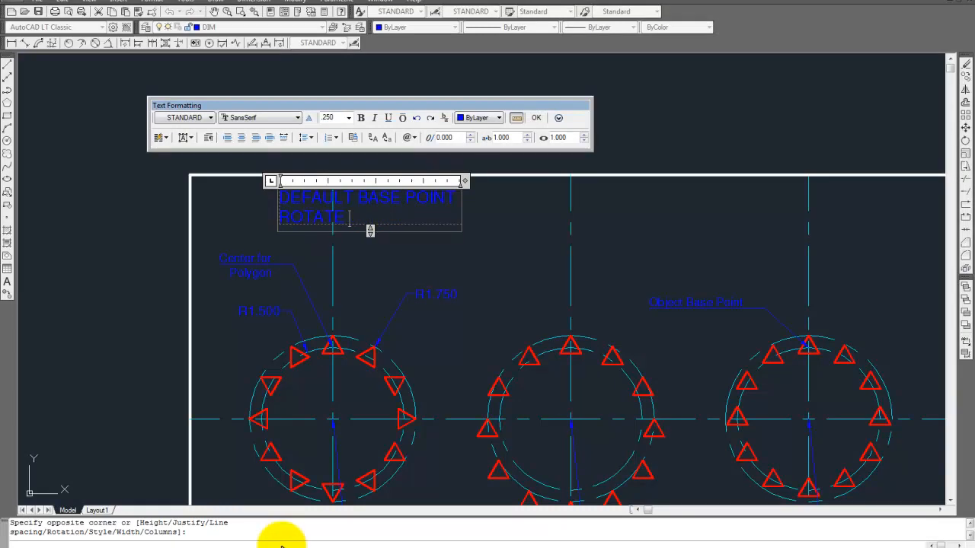
Add 'ROTATE COPIES? YES' and widen the column so YES fits the second line.
type("COPIES?")
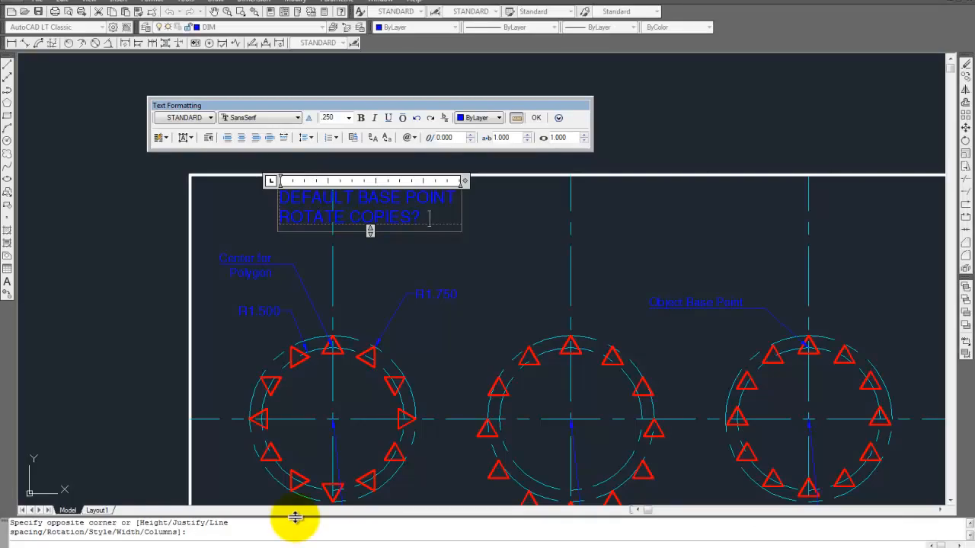
type("YES")
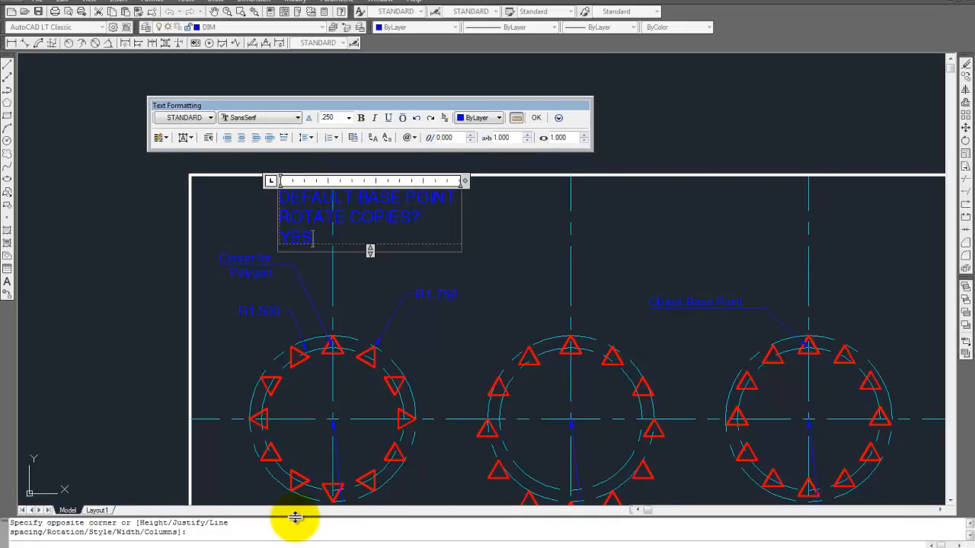
mouse_move(498, 136)
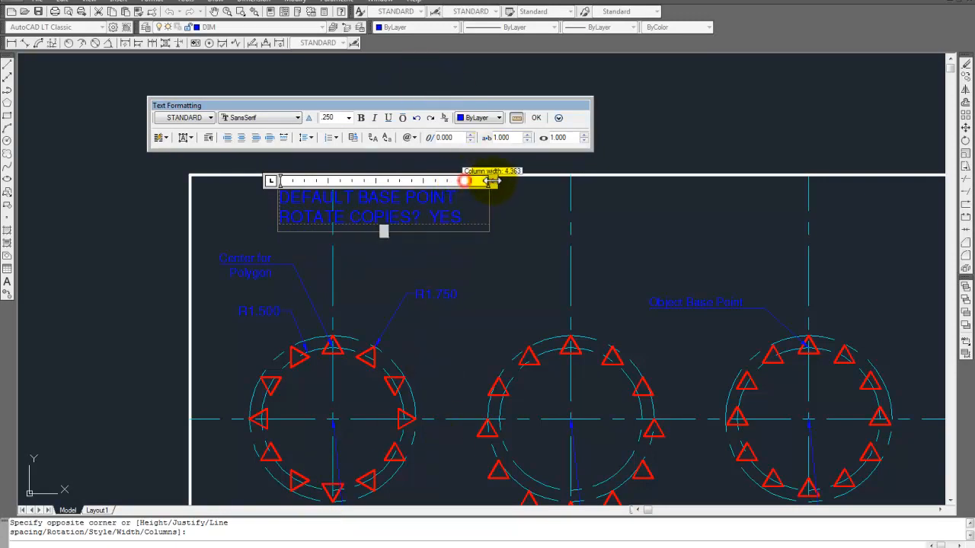
left_click(536, 117)
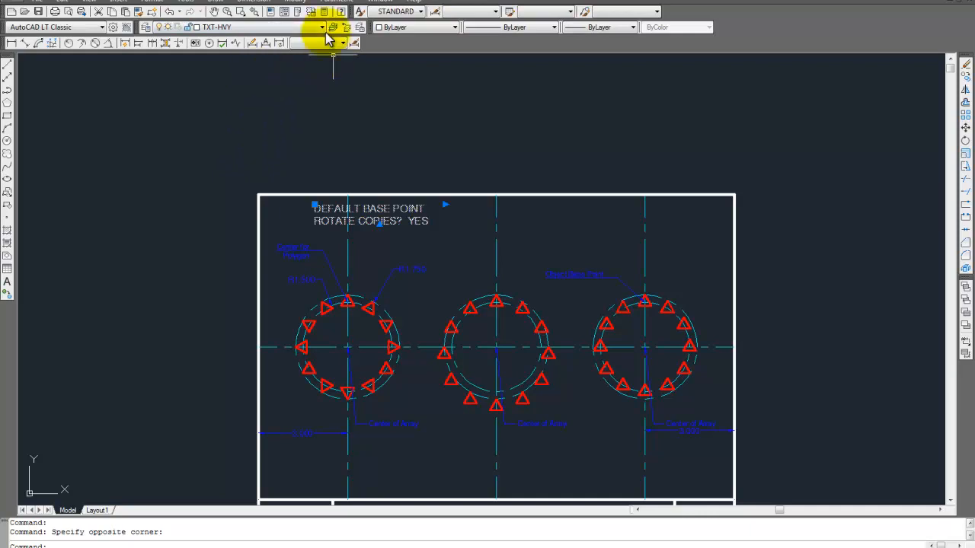
Copy the DEFAULT BASE POINT note above the middle and right arrays.
left_click(321, 28)
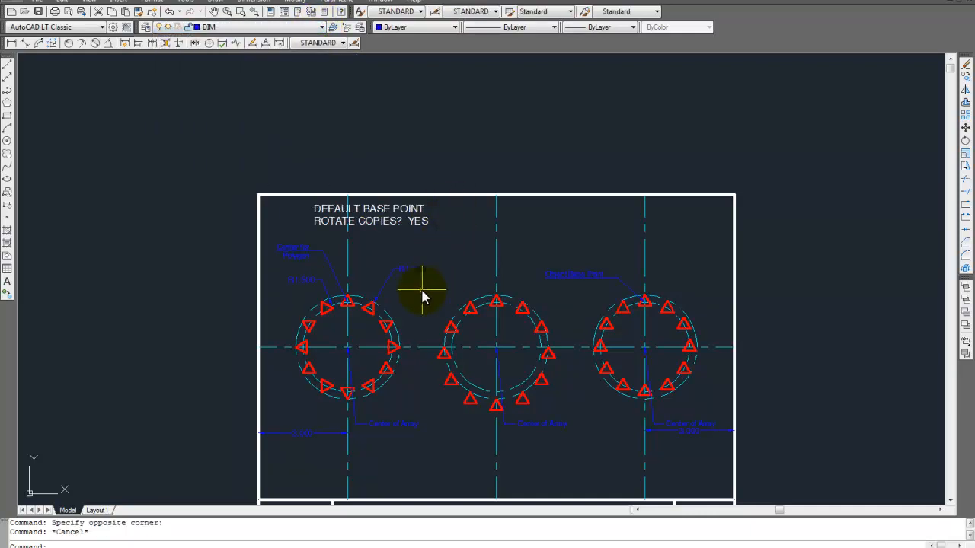
mouse_move(392, 228)
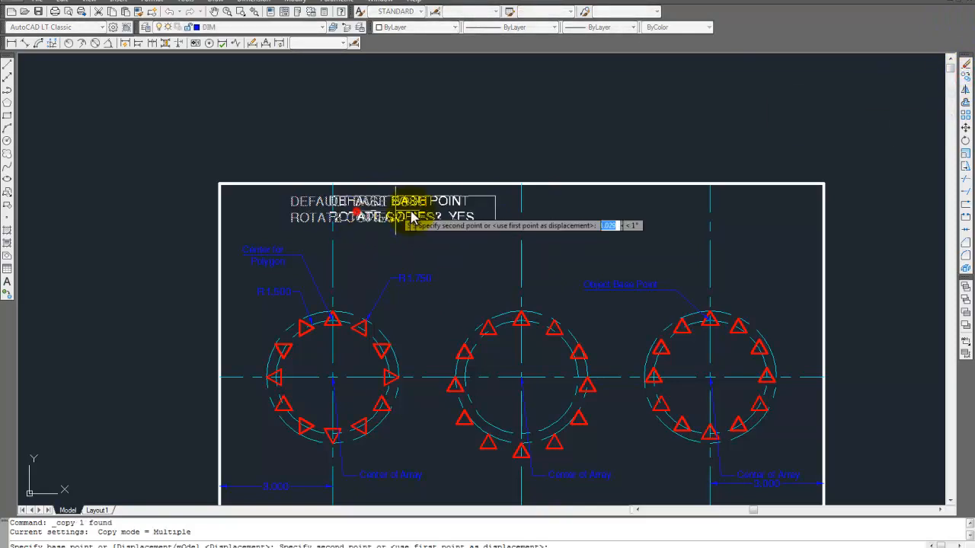
mouse_move(518, 217)
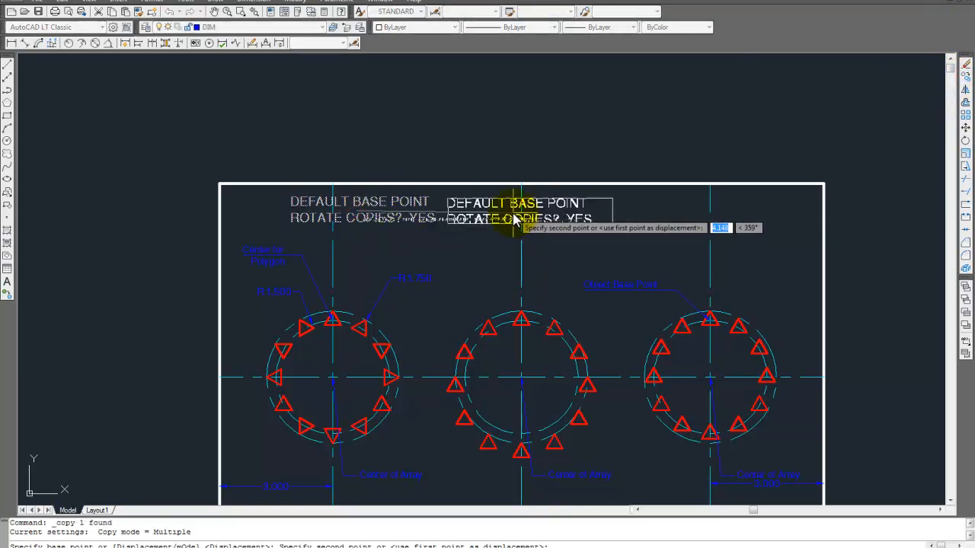
key("f8")
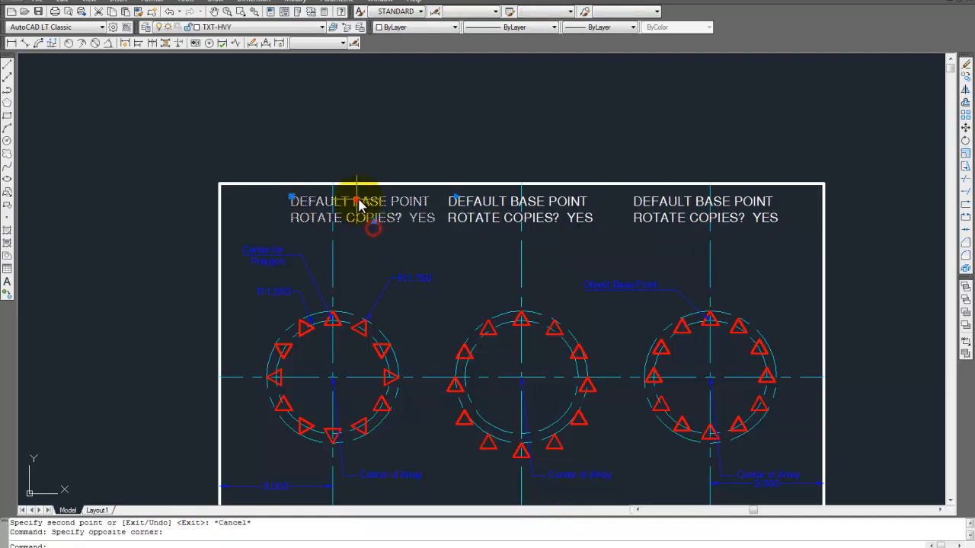
left_click(377, 210)
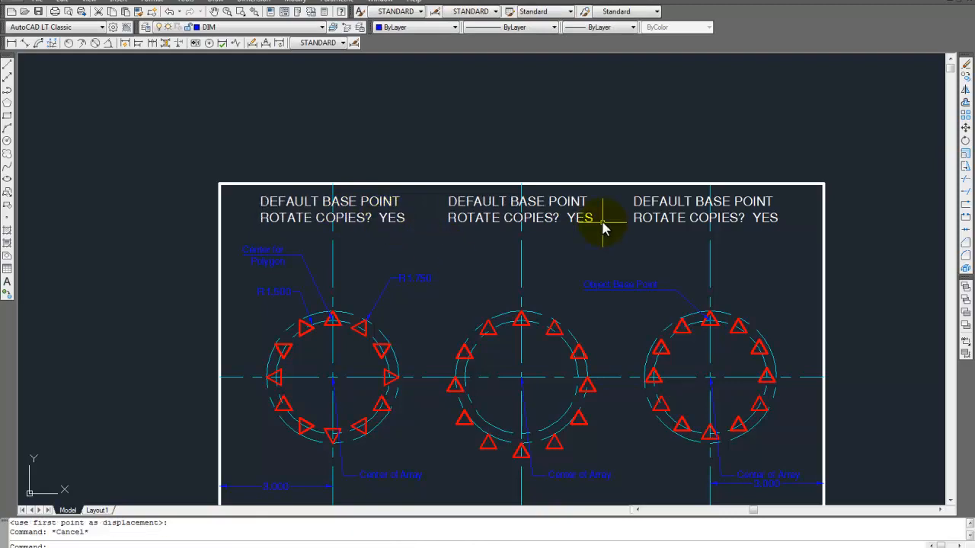
Change the middle and right notes' answer from YES to NO.
double_click(518, 210)
type("NO")
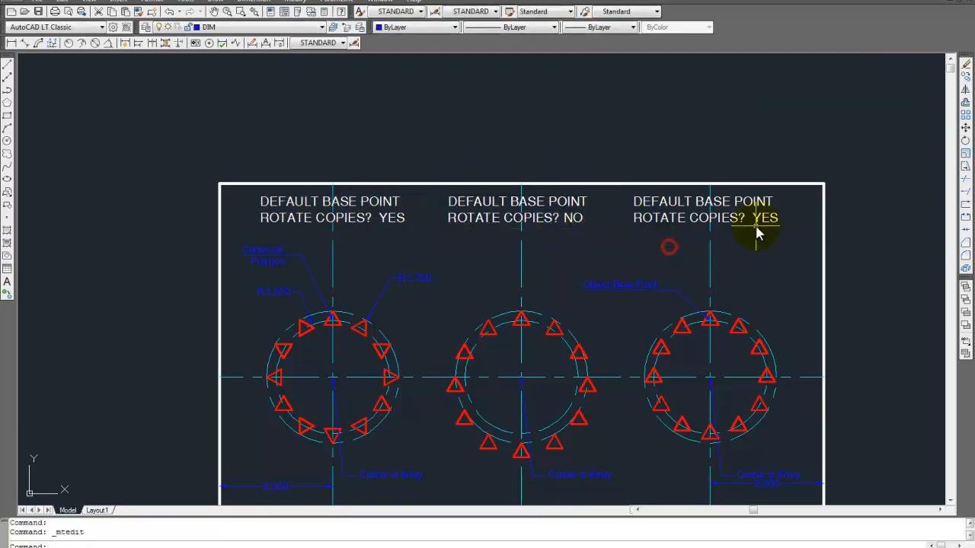
double_click(758, 218)
type("NO")
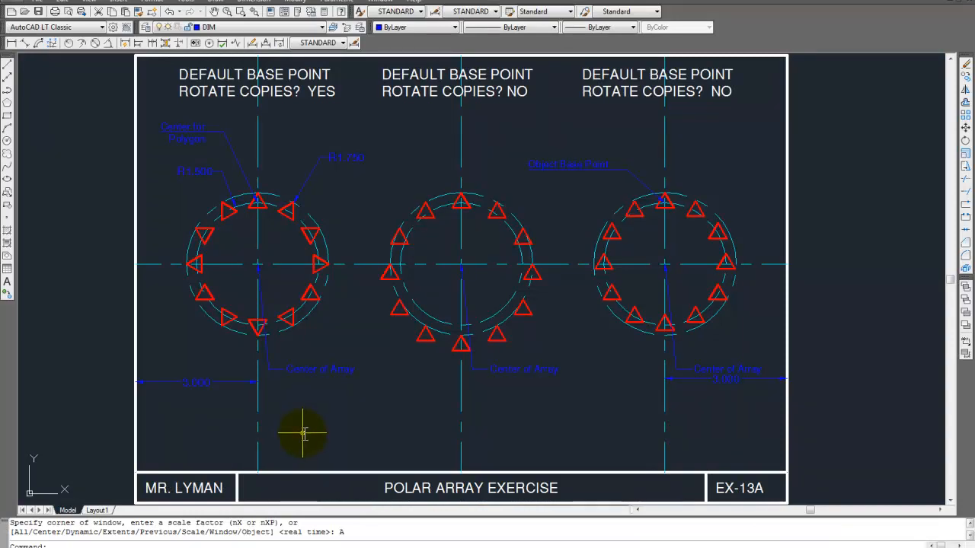
mouse_move(327, 419)
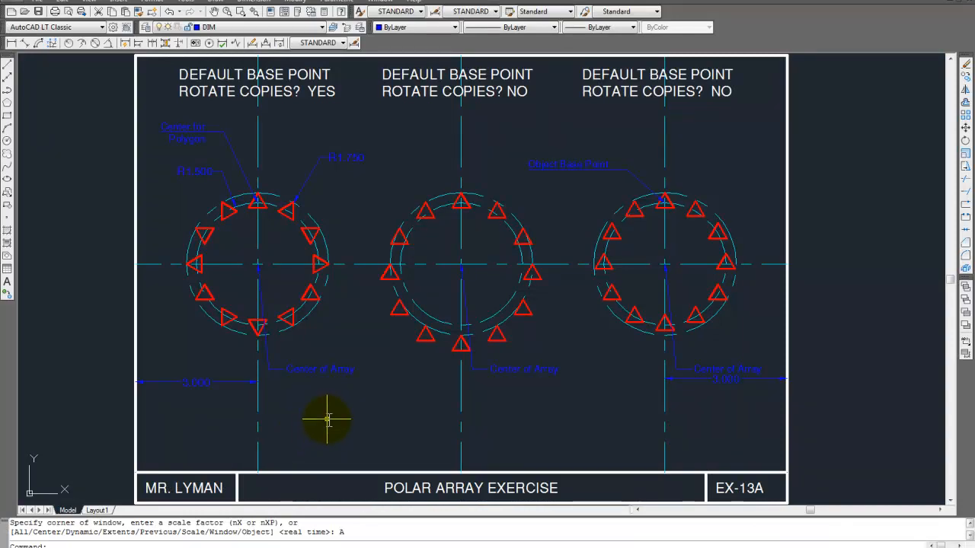
mouse_move(266, 487)
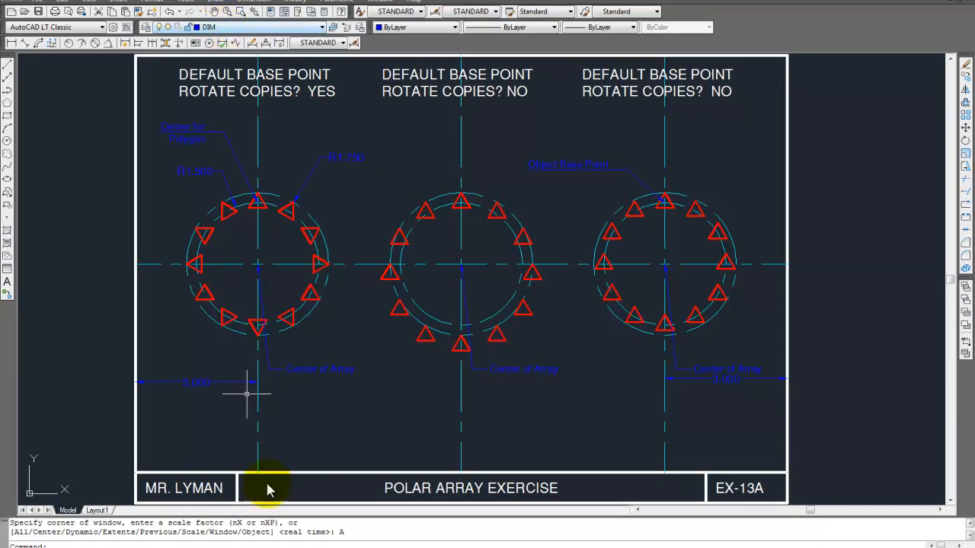